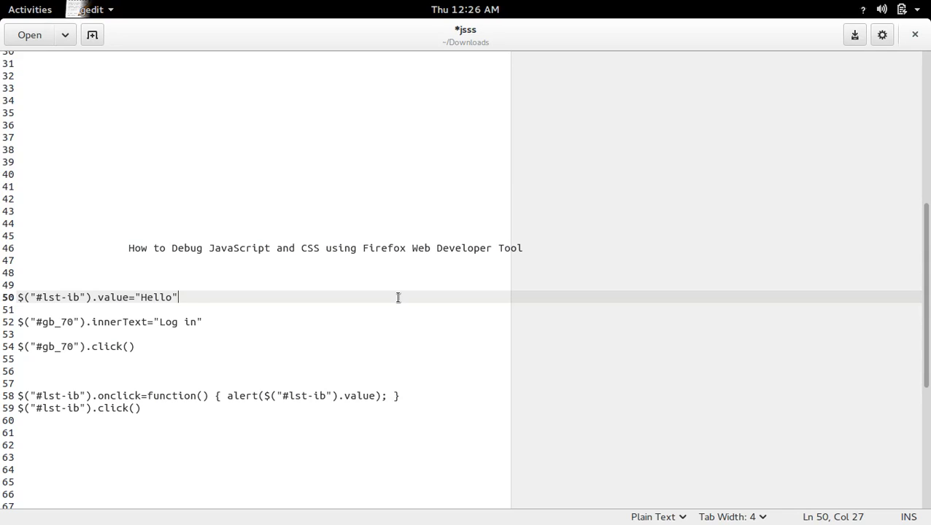
{"action": "mouse_move", "coordinate": [405, 317]}
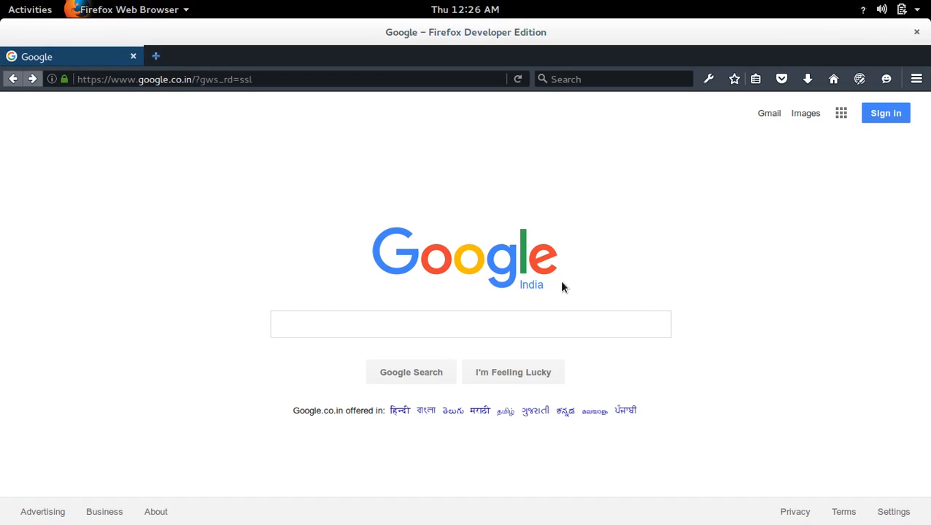
{"action": "mouse_move", "coordinate": [720, 232]}
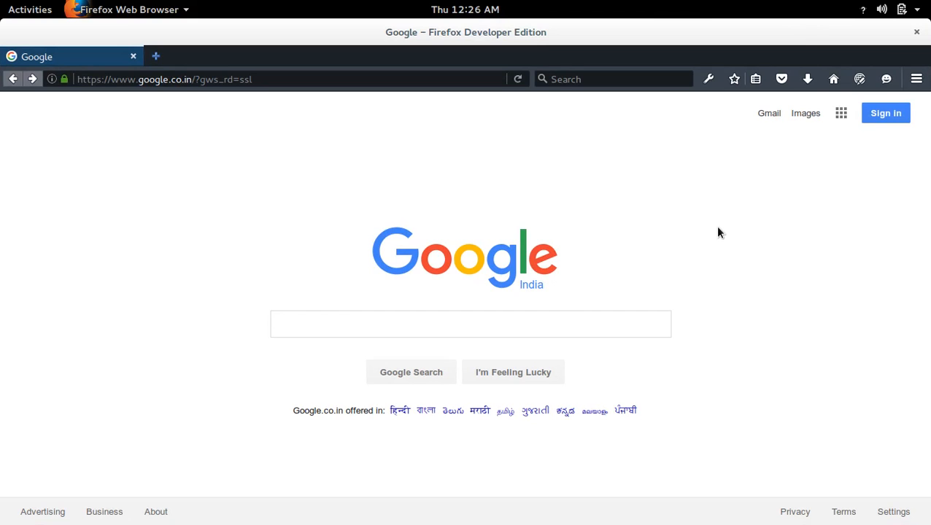
Briefly open and close the developer tools with F12, then show the Developer tools menu
{"action": "right_click", "coordinate": [718, 233]}
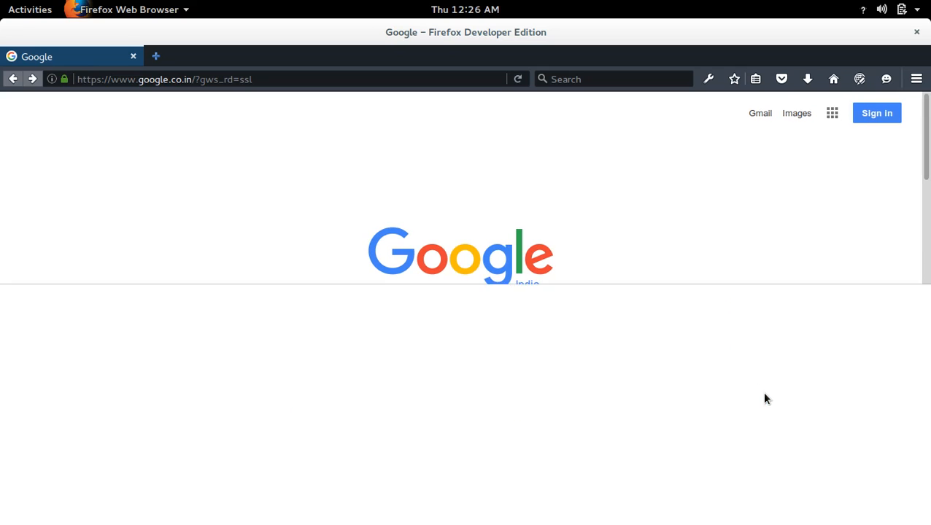
{"action": "key", "text": "F12"}
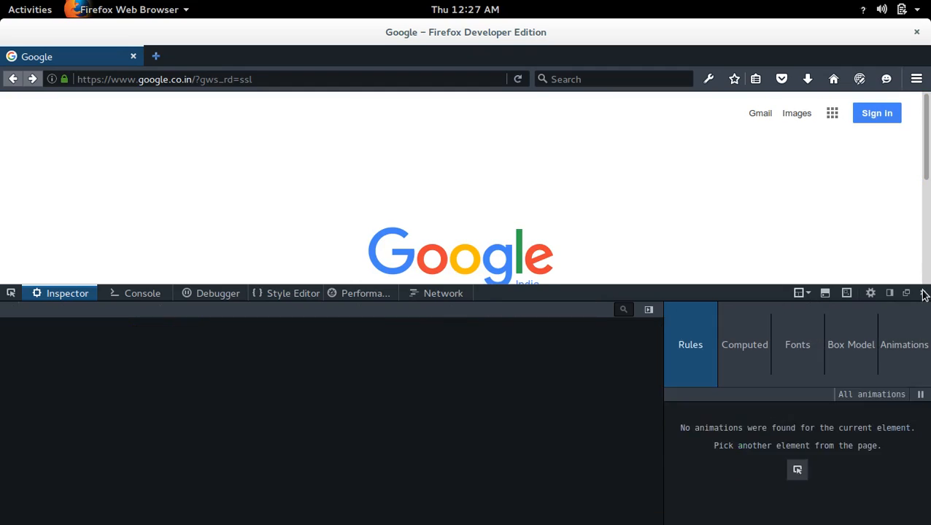
{"action": "left_click", "coordinate": [906, 293]}
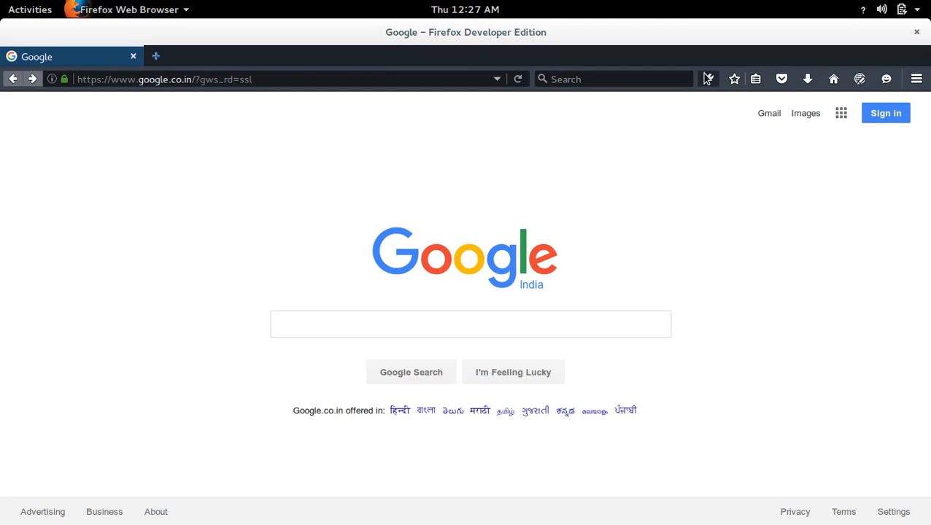
{"action": "mouse_move", "coordinate": [708, 79]}
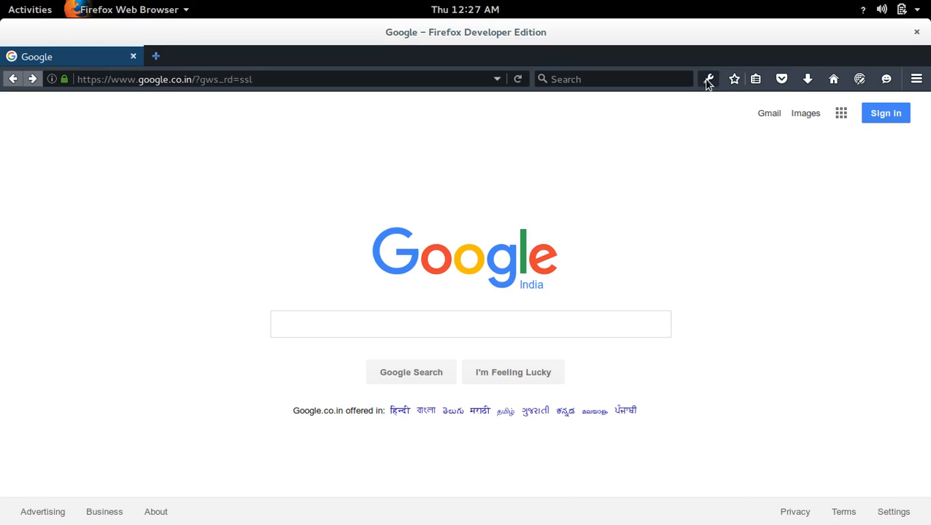
{"action": "left_click", "coordinate": [707, 79]}
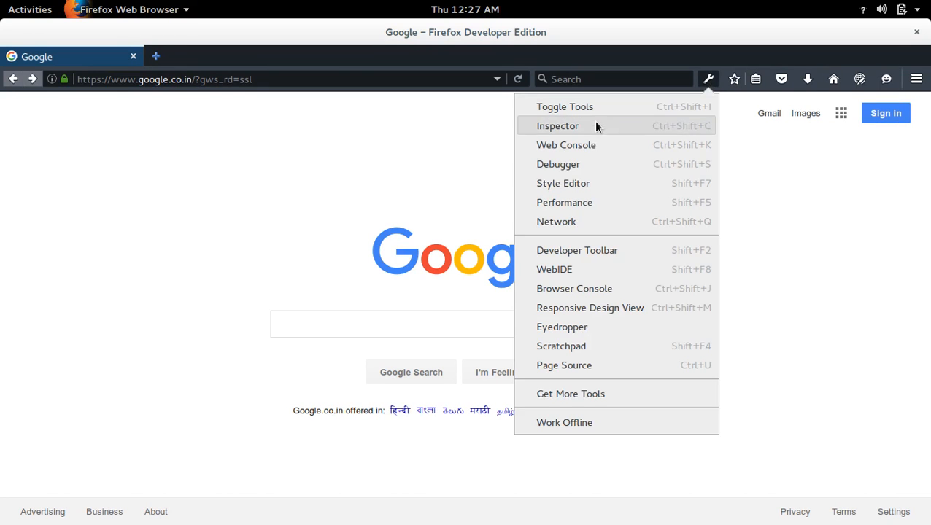
{"action": "mouse_move", "coordinate": [591, 117]}
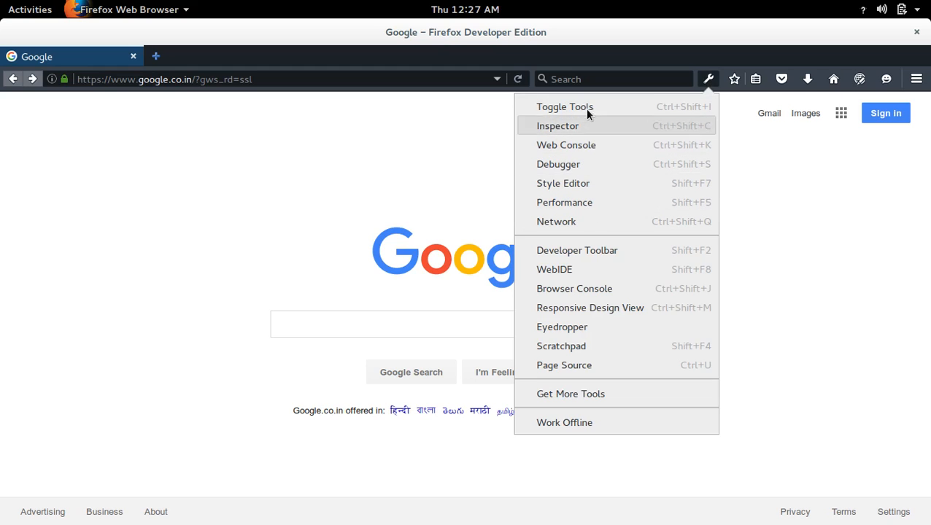
{"action": "mouse_move", "coordinate": [558, 164]}
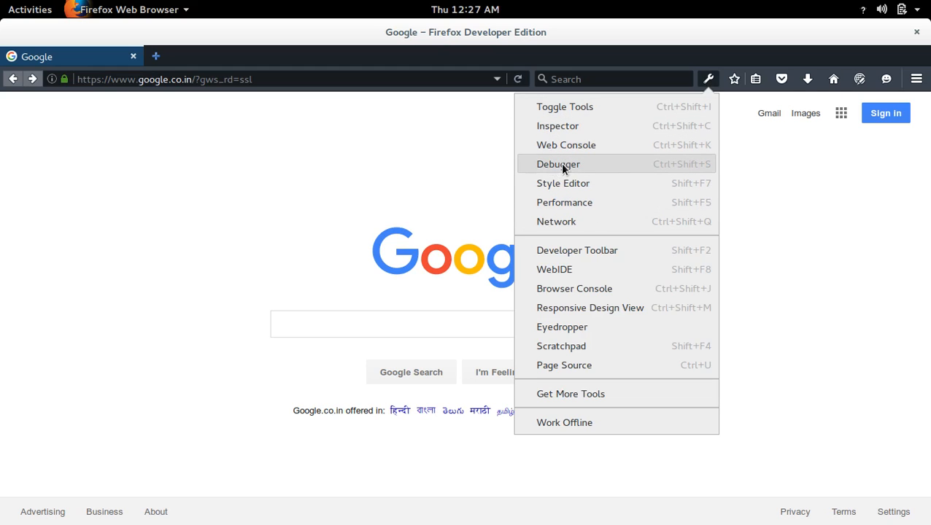
Open the Debugger for the Google page and scroll through its script sources
{"action": "left_click", "coordinate": [557, 163]}
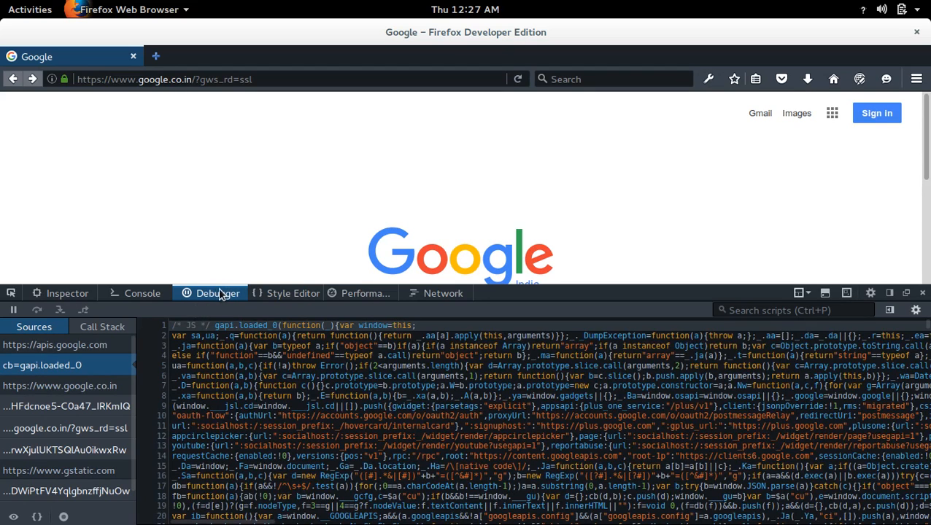
{"action": "mouse_move", "coordinate": [419, 242]}
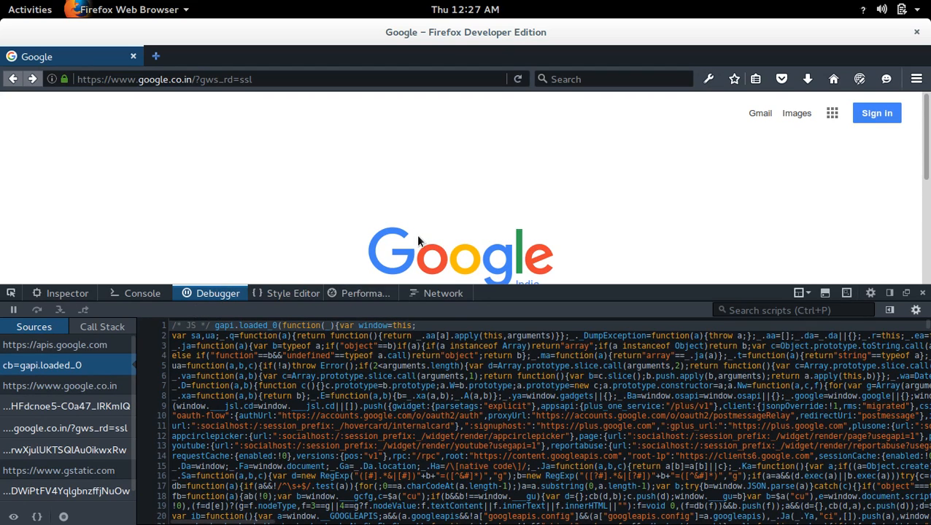
{"action": "mouse_move", "coordinate": [247, 302]}
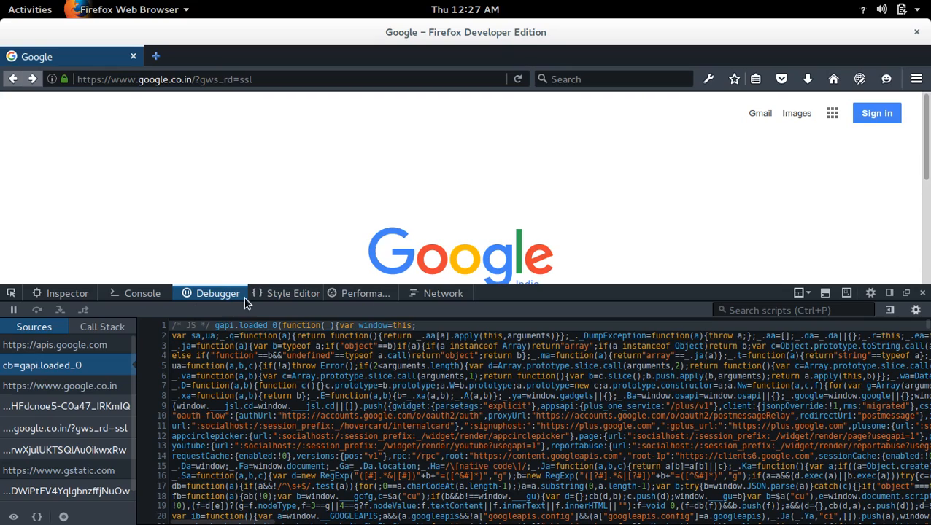
{"action": "mouse_move", "coordinate": [197, 303]}
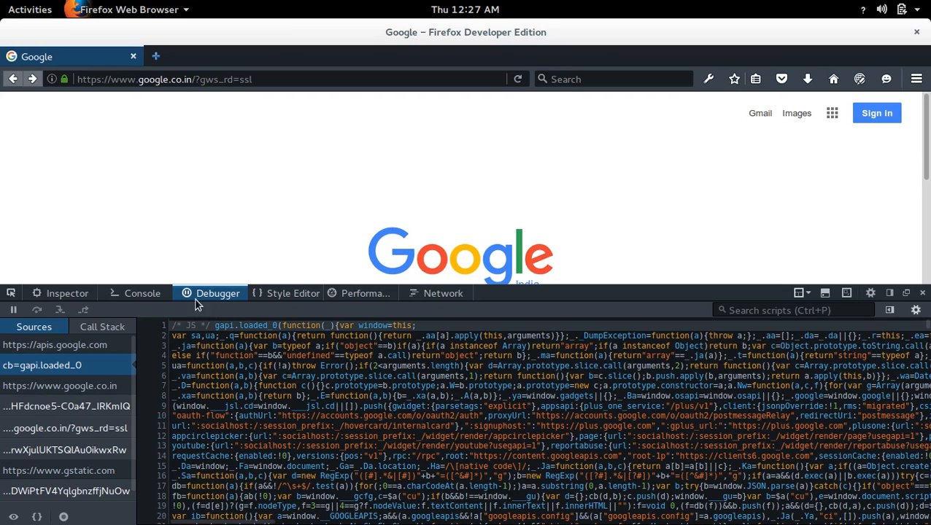
{"action": "scroll", "scroll_direction": "down", "scroll_amount": 3}
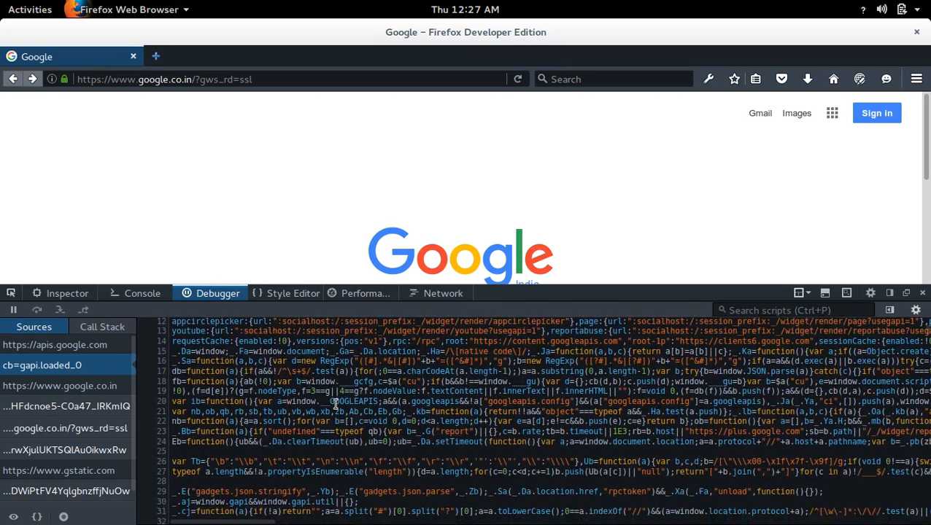
{"action": "scroll", "scroll_direction": "down", "scroll_amount": 3}
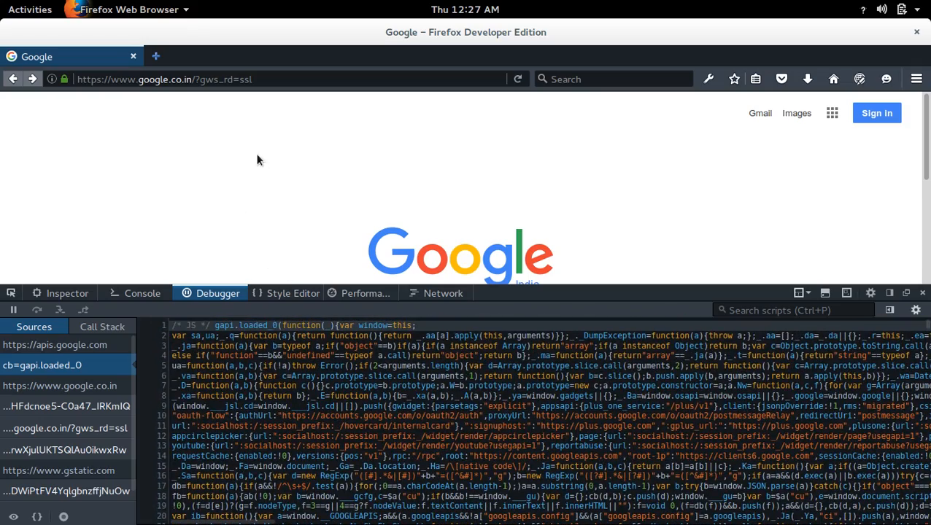
{"action": "mouse_move", "coordinate": [316, 430]}
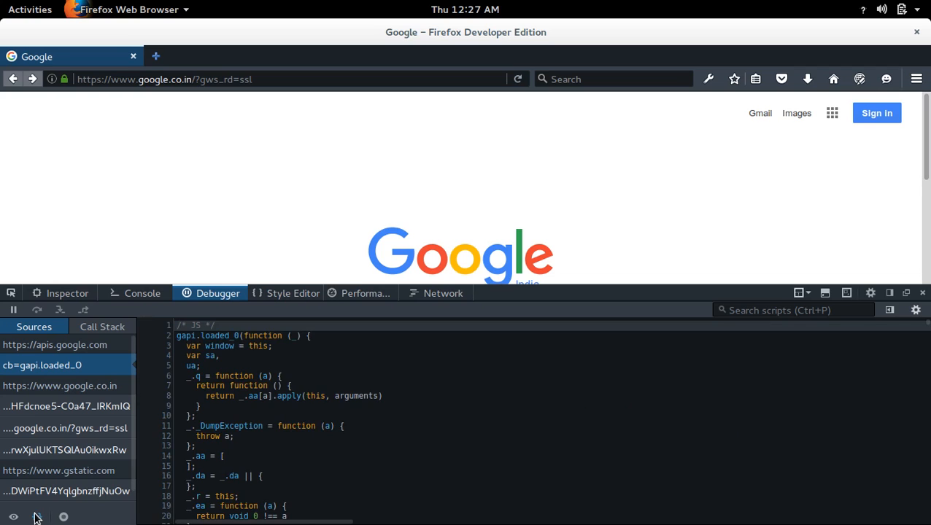
{"action": "scroll", "scroll_direction": "down", "scroll_amount": 3}
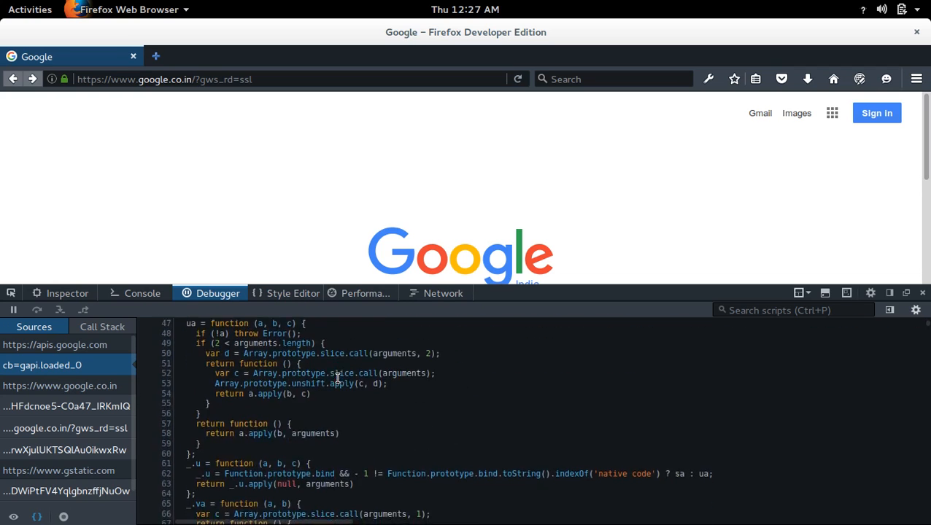
{"action": "scroll", "scroll_direction": "down", "scroll_amount": 3}
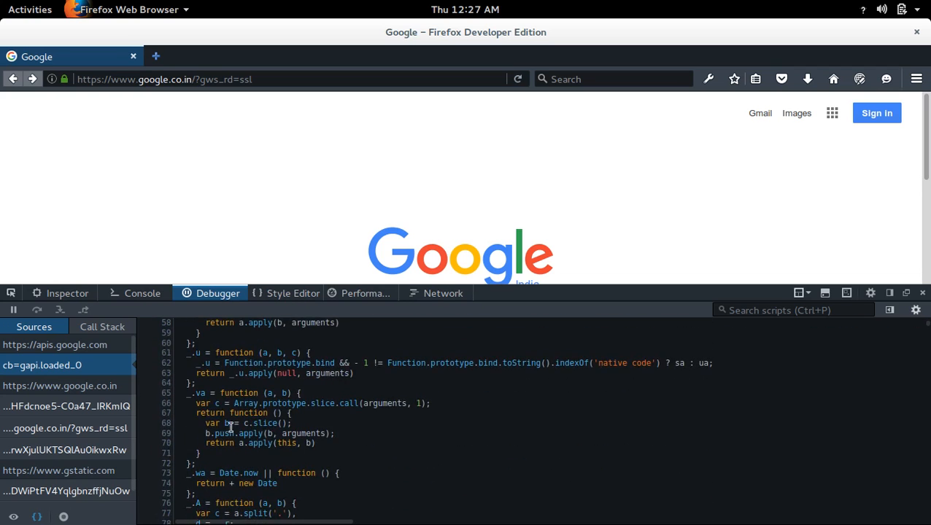
{"action": "mouse_move", "coordinate": [166, 416]}
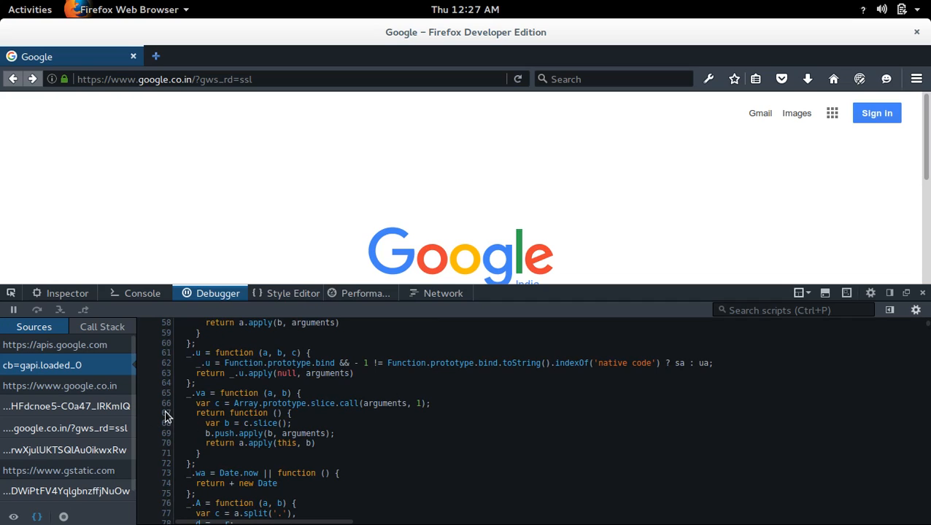
{"action": "mouse_move", "coordinate": [173, 438]}
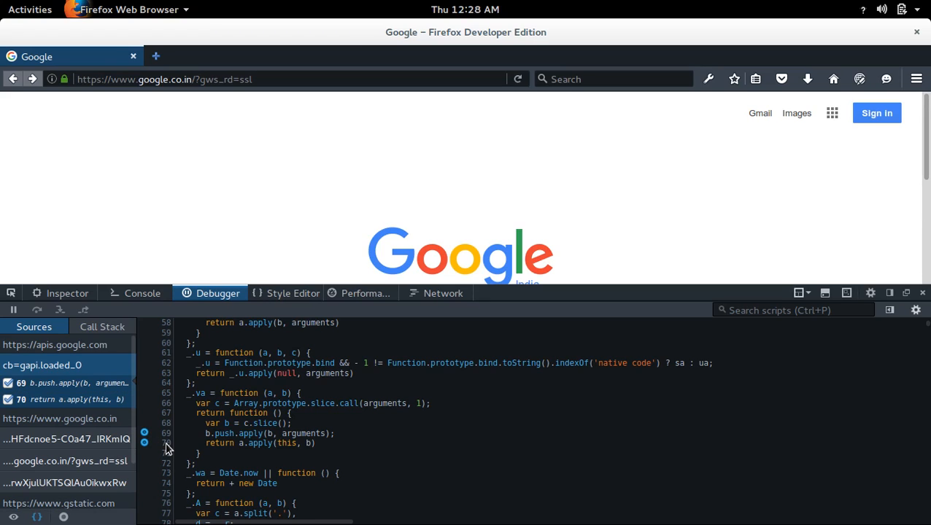
{"action": "mouse_move", "coordinate": [146, 438]}
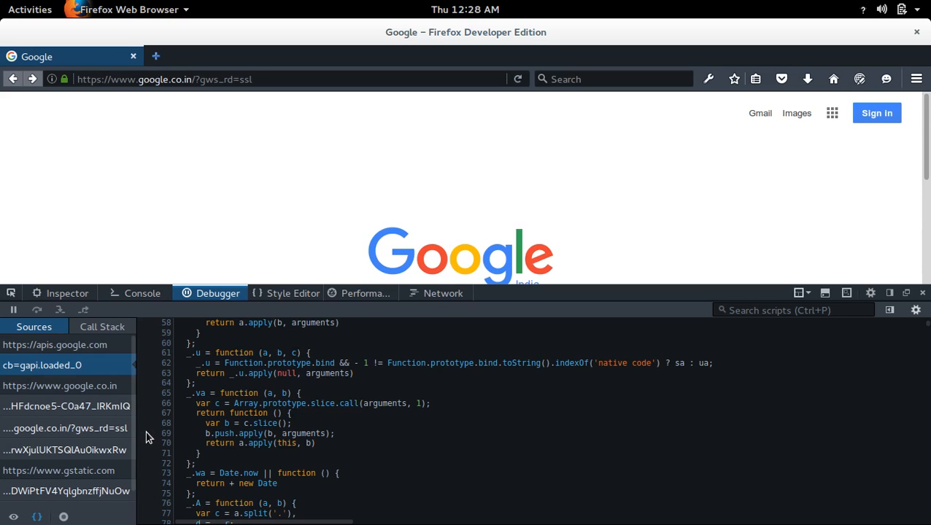
{"action": "mouse_move", "coordinate": [159, 446]}
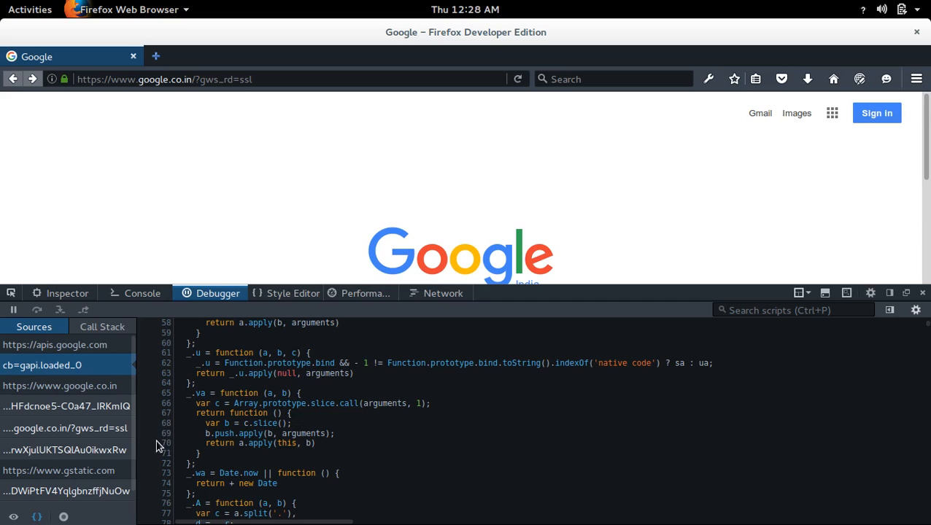
{"action": "mouse_move", "coordinate": [173, 420]}
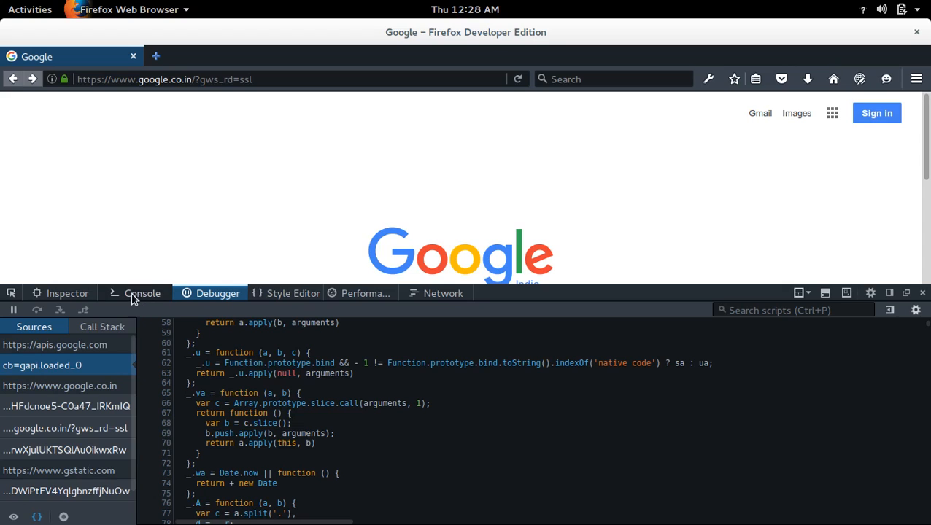
In the Console, set the search box to Hello with $("#lst-ib").value="Hello"
{"action": "left_click", "coordinate": [142, 293]}
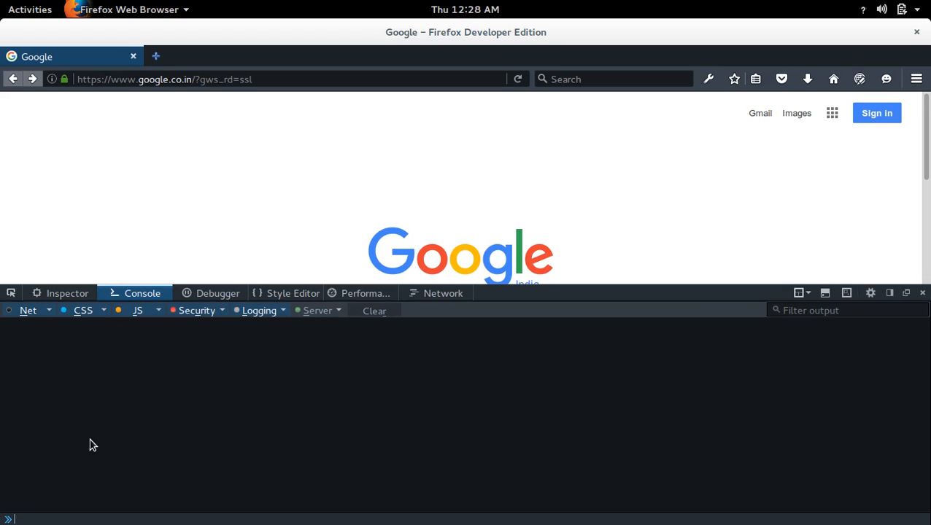
{"action": "mouse_move", "coordinate": [109, 452]}
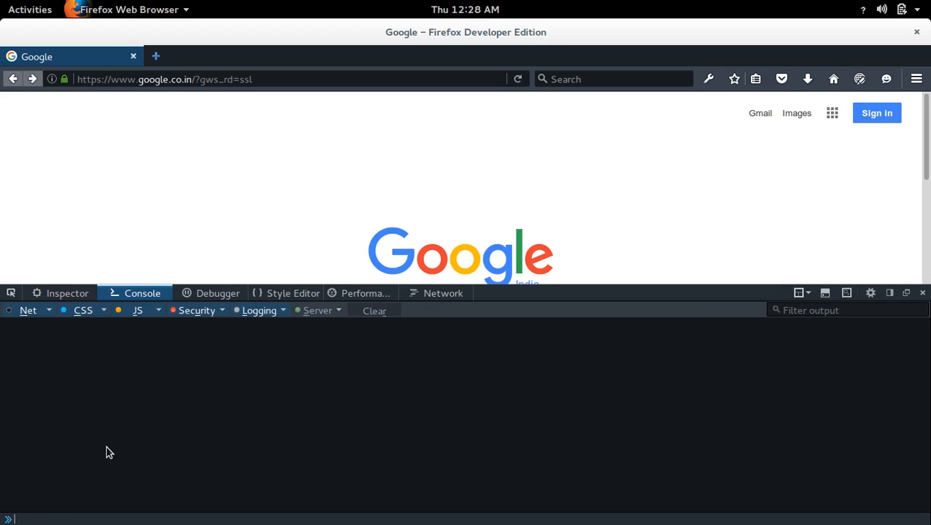
{"action": "scroll", "scroll_direction": "up", "scroll_amount": 3}
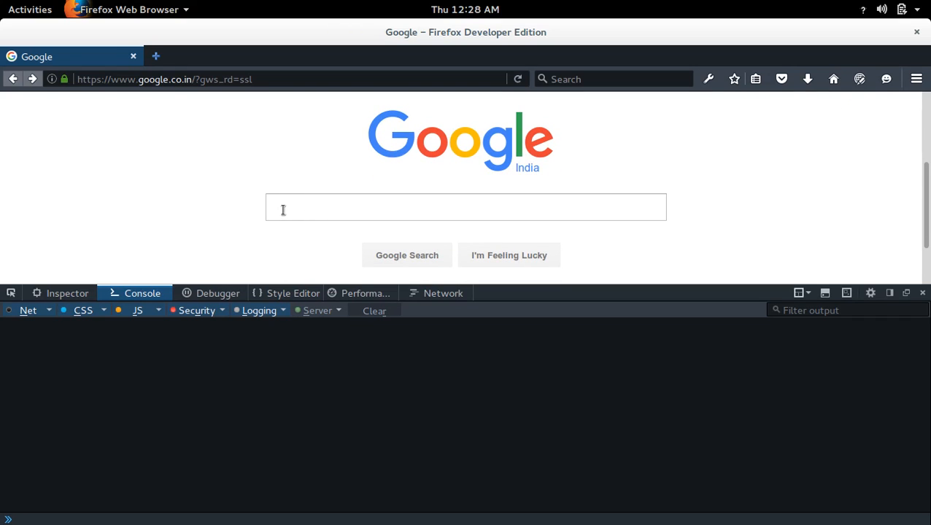
{"action": "left_click", "coordinate": [466, 207]}
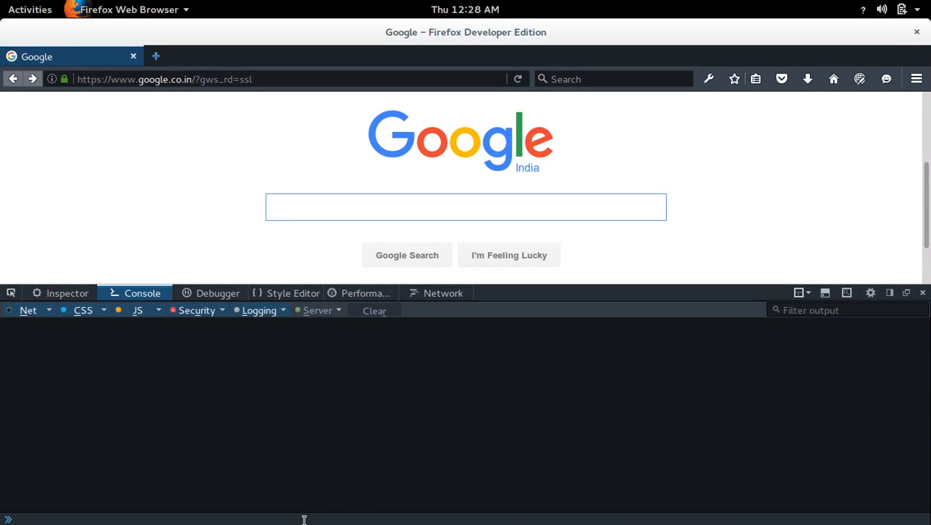
{"action": "type", "text": "$(\"#lst-ib\").value=\"Hello\""}
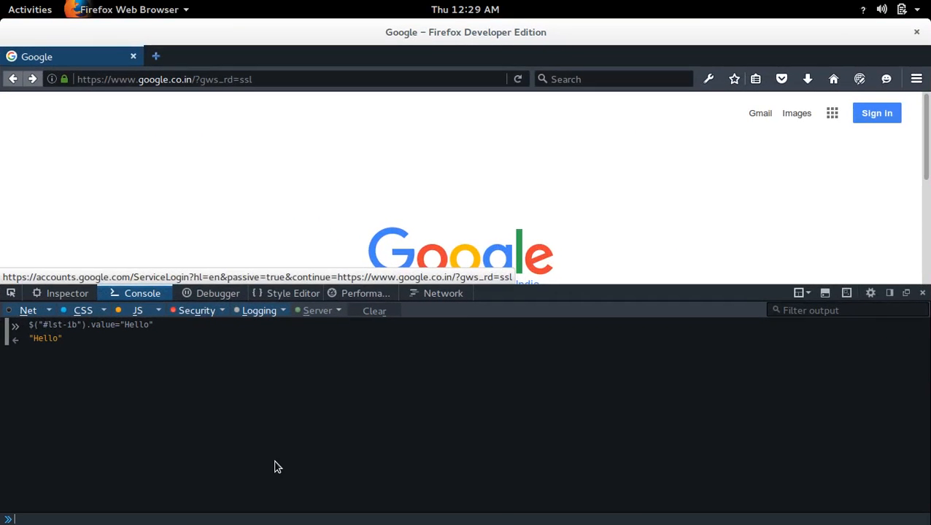
Enter $("#gb_70").innerText="Log in" in the Console to relabel the Sign in button
{"action": "type", "text": "$(\"#gb_70\").innerText=\"Log in\""}
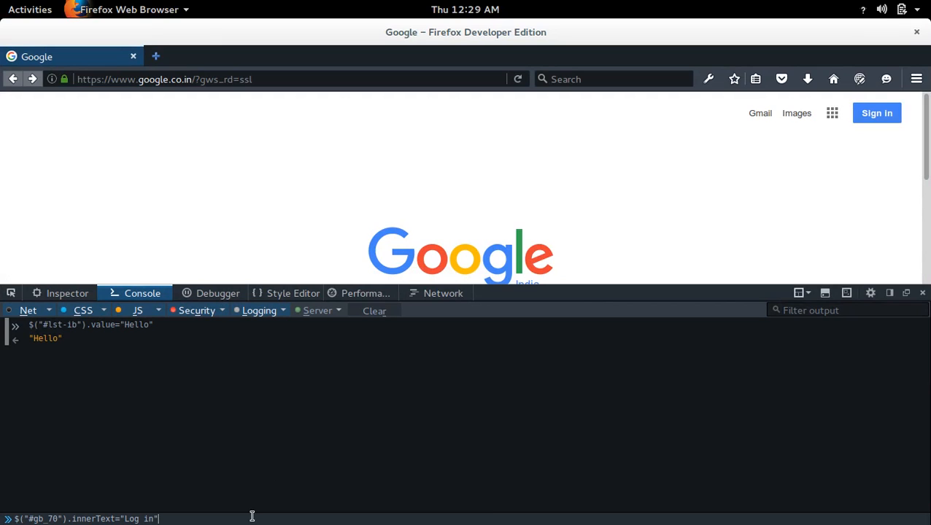
{"action": "mouse_move", "coordinate": [876, 113]}
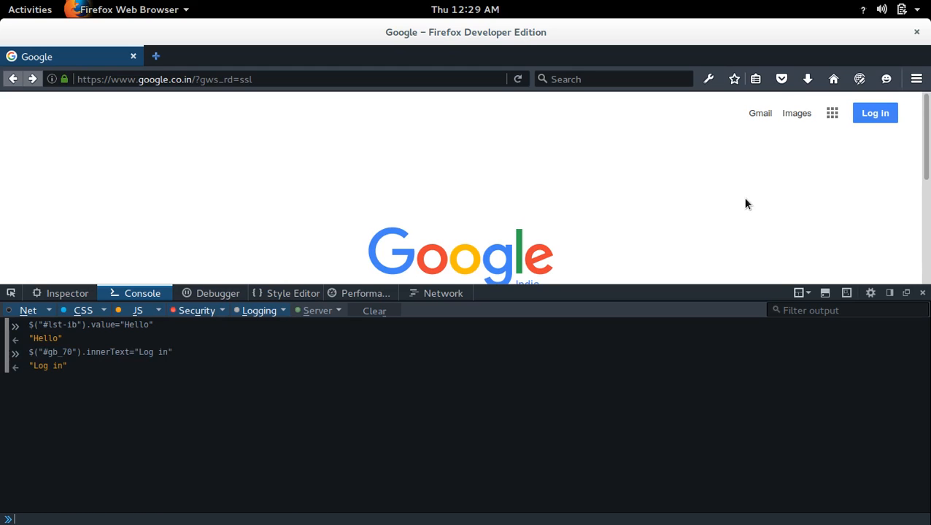
{"action": "mouse_move", "coordinate": [802, 165]}
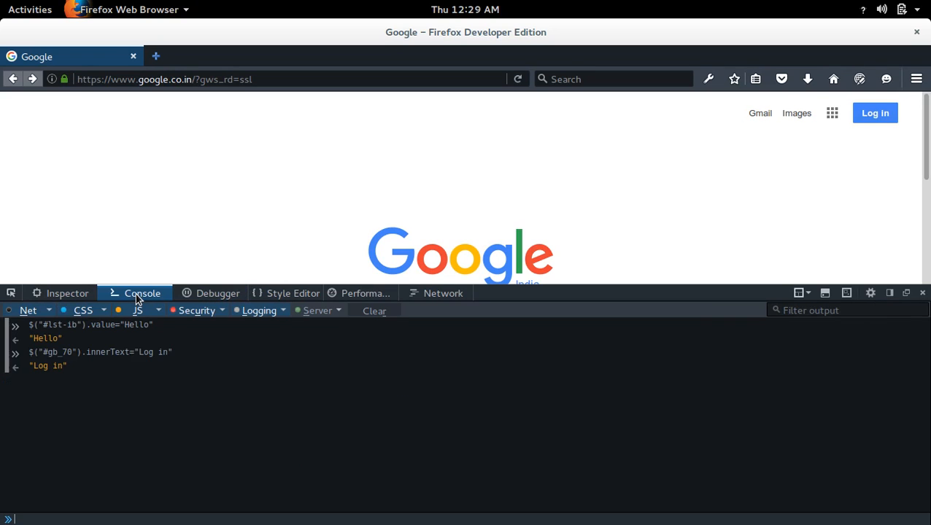
{"action": "mouse_move", "coordinate": [67, 293]}
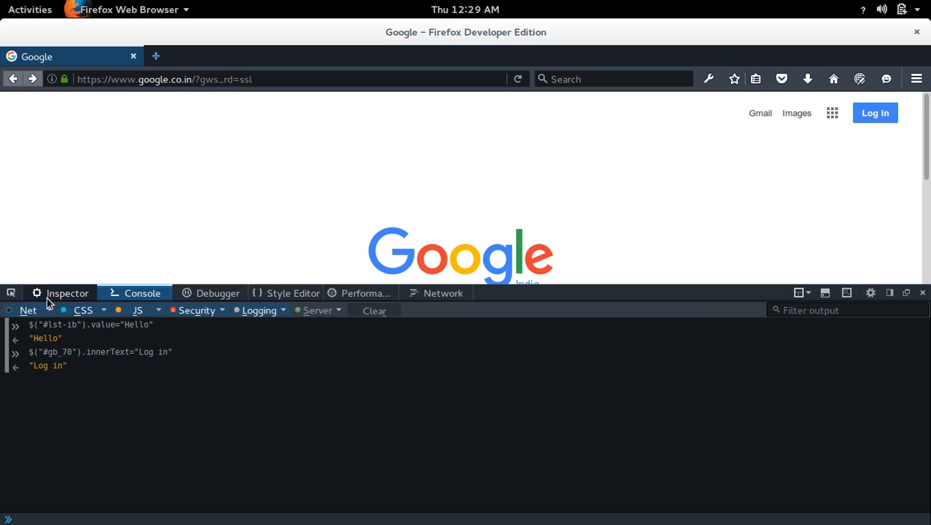
Switch to the Inspector to view the Log in link markup and type Hello
{"action": "left_click", "coordinate": [67, 293]}
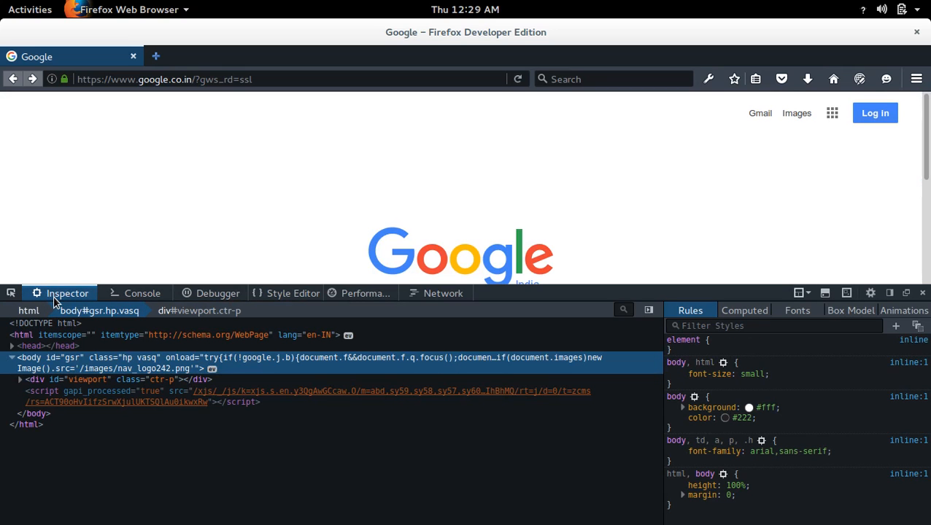
{"action": "mouse_move", "coordinate": [331, 194]}
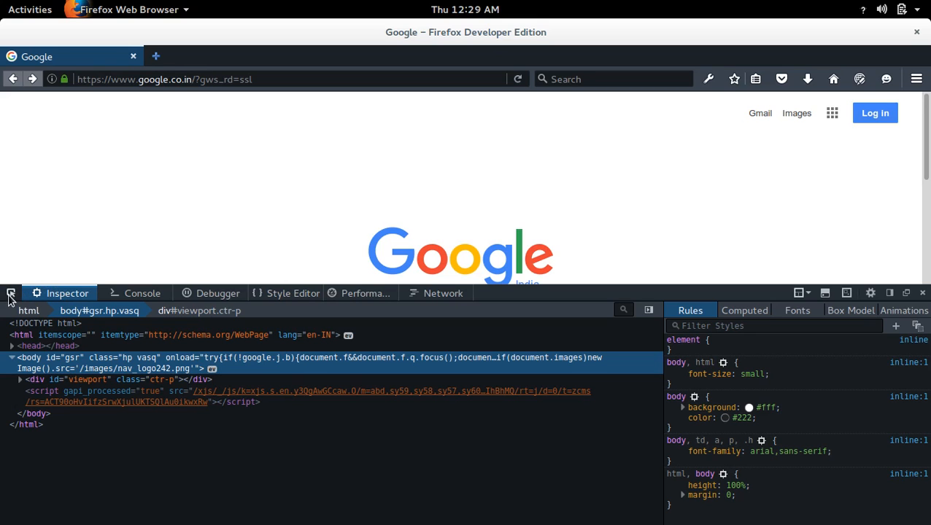
{"action": "type", "text": "Hello"}
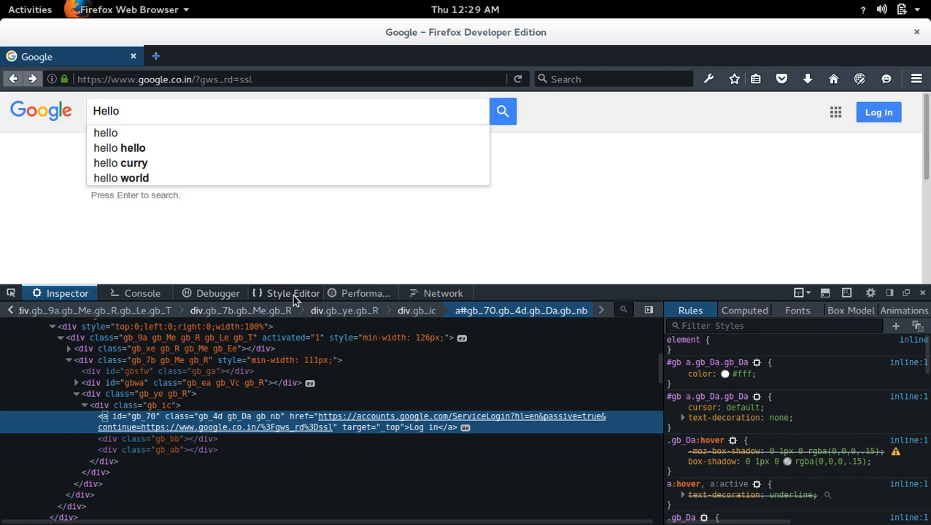
{"action": "mouse_move", "coordinate": [292, 299]}
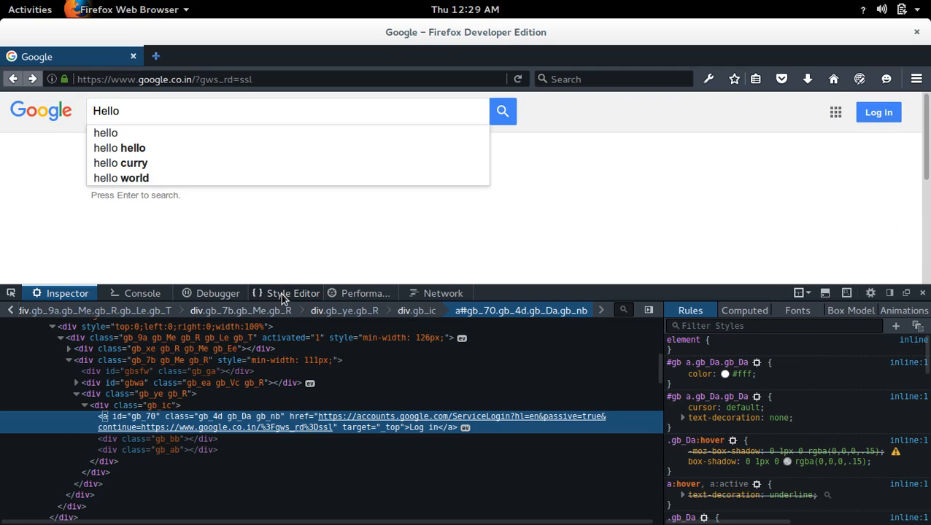
Show inline style sheet #2 in the Style Editor and scroll through its CSS rules
{"action": "left_click", "coordinate": [293, 293]}
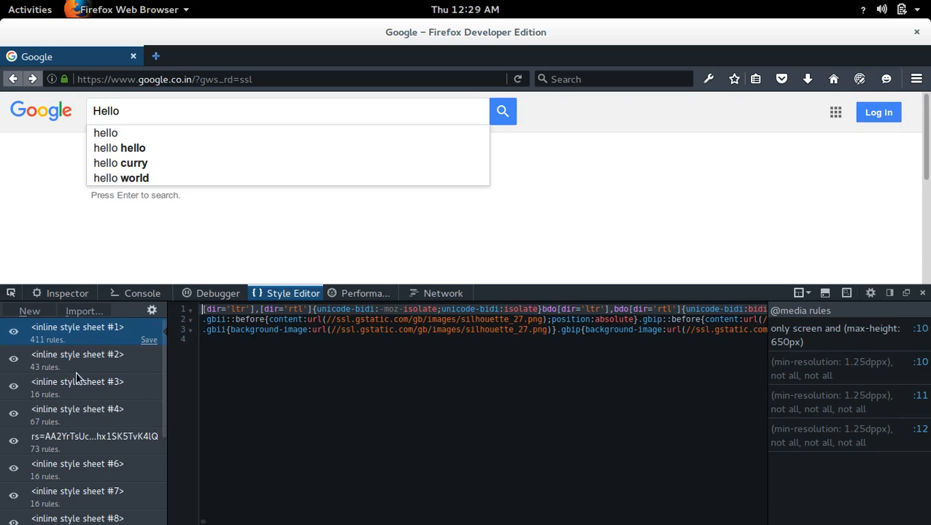
{"action": "left_click", "coordinate": [76, 354]}
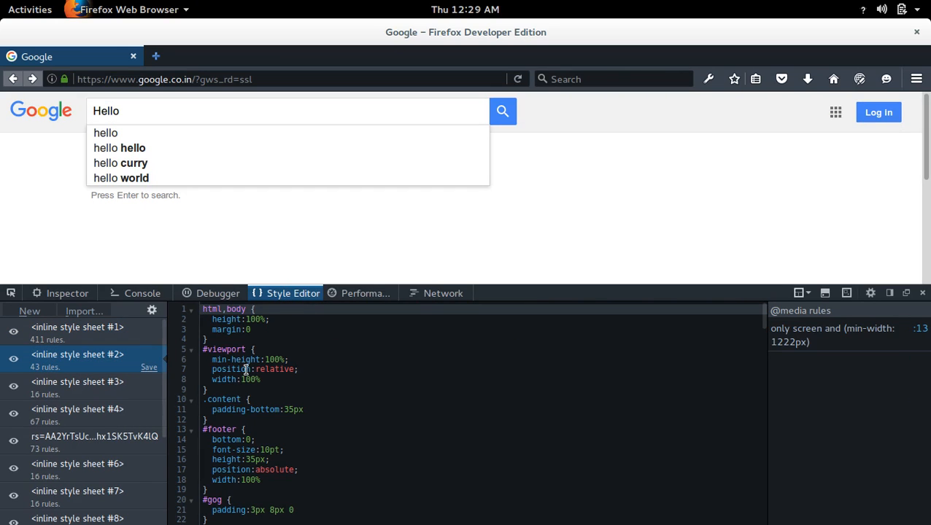
{"action": "scroll", "scroll_direction": "down", "scroll_amount": 3}
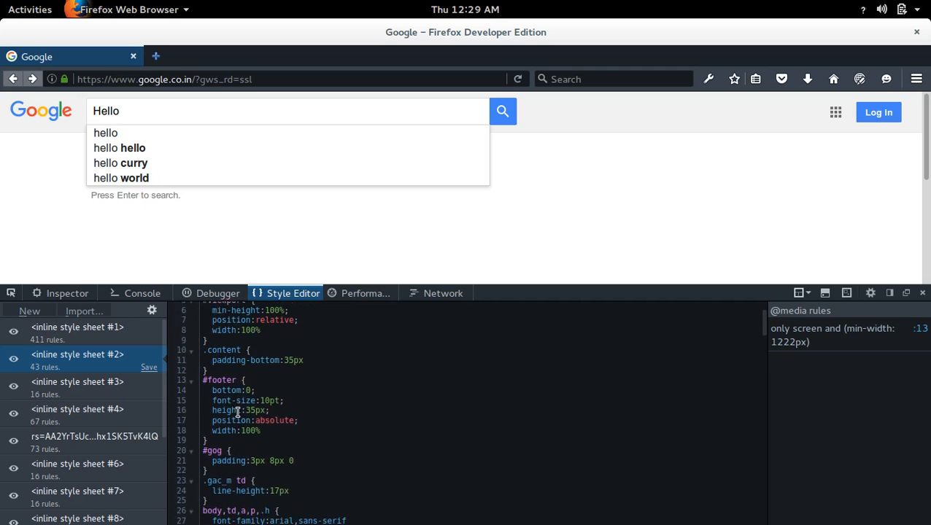
{"action": "scroll", "scroll_direction": "down", "scroll_amount": 3}
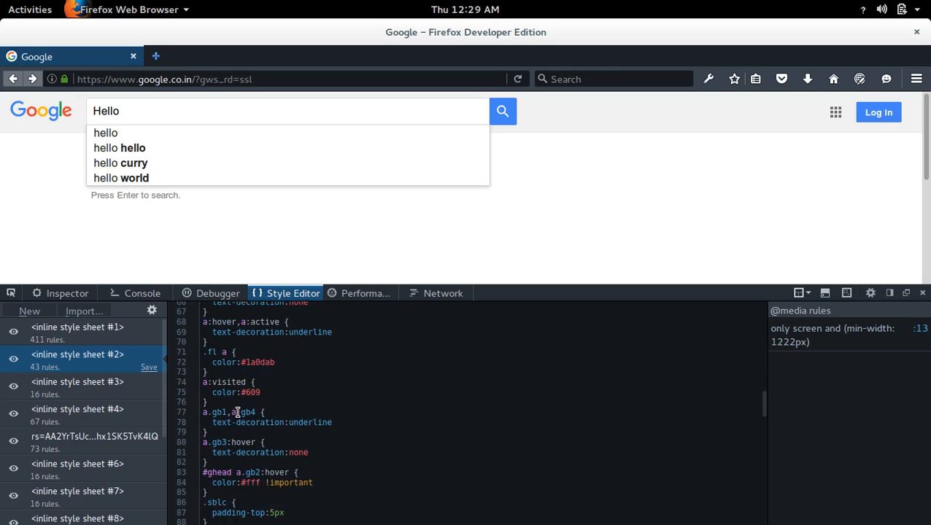
{"action": "scroll", "scroll_direction": "down", "scroll_amount": 3}
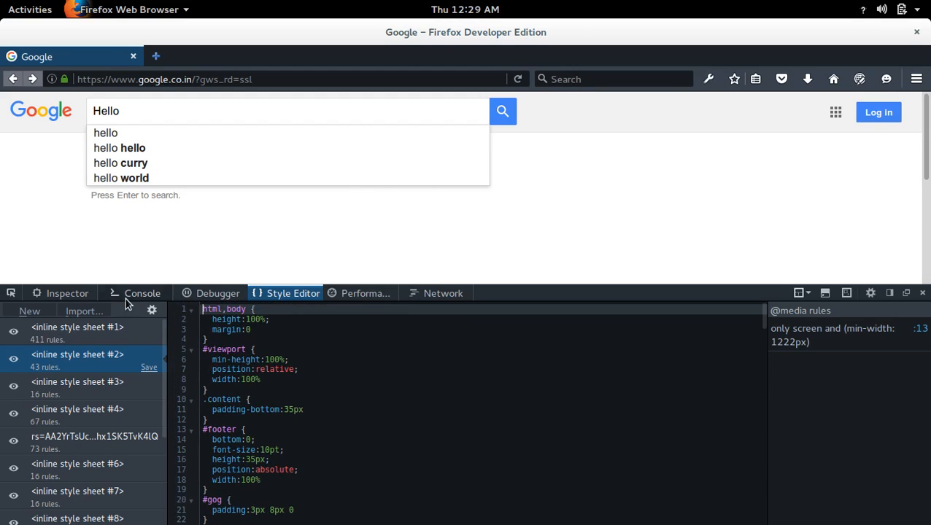
Back in the Console, run a $("#lst-ib") query to return the search box element
{"action": "left_click", "coordinate": [142, 292]}
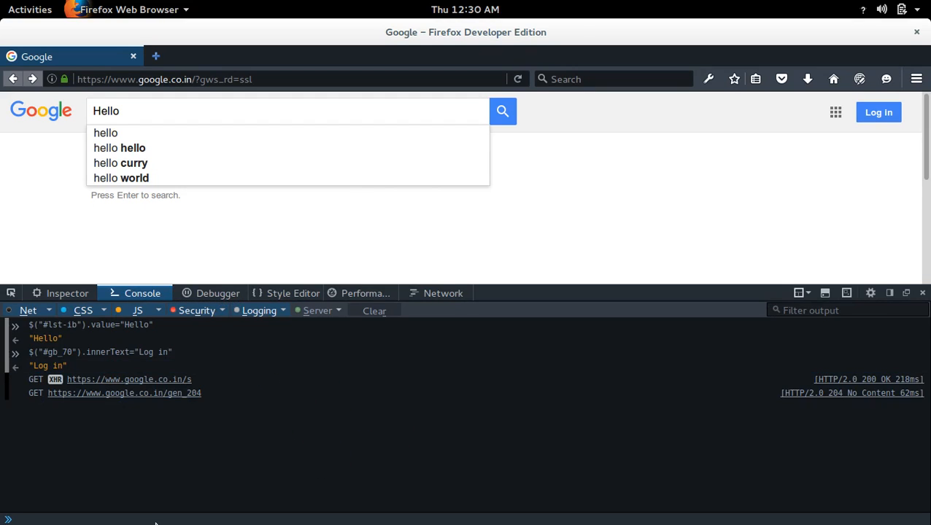
{"action": "type", "text": "$(\"#lst-ib\").value=\"Hello"}
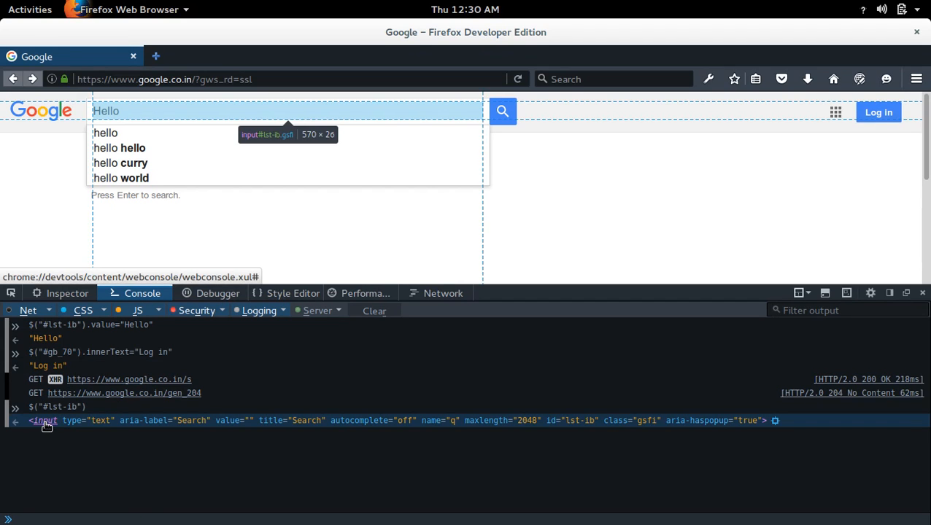
Open the search box element's properties panel and scroll through its DOM properties, including value Hello
{"action": "left_click", "coordinate": [43, 420]}
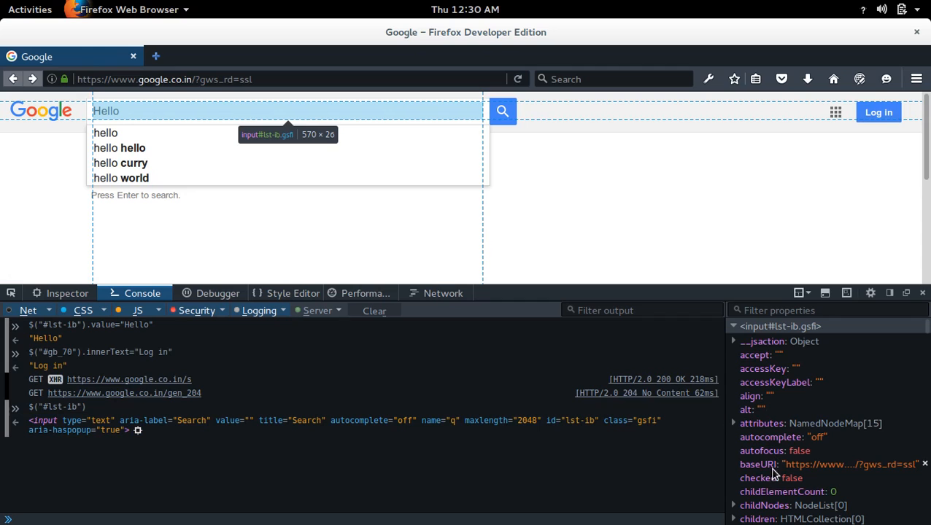
{"action": "scroll", "scroll_direction": "down", "scroll_amount": 3}
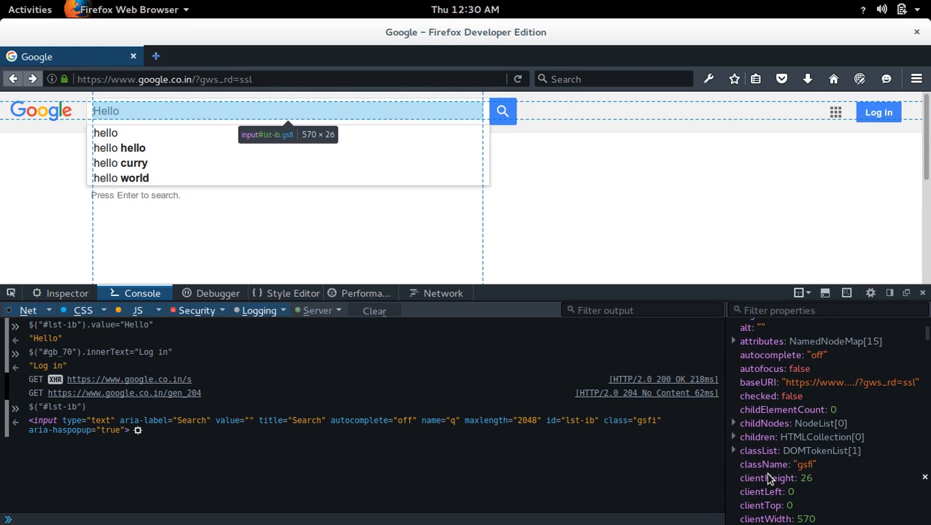
{"action": "scroll", "scroll_direction": "down", "scroll_amount": 3}
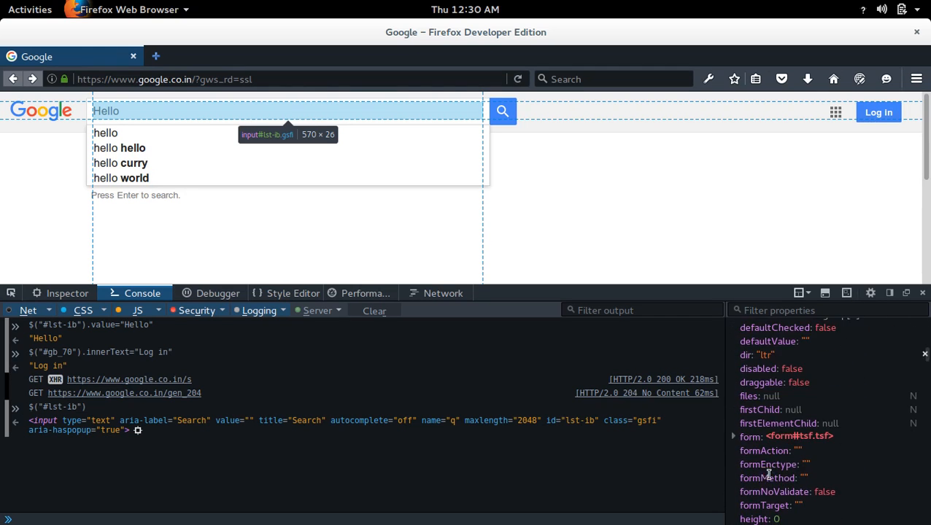
{"action": "scroll", "scroll_direction": "down", "scroll_amount": 3}
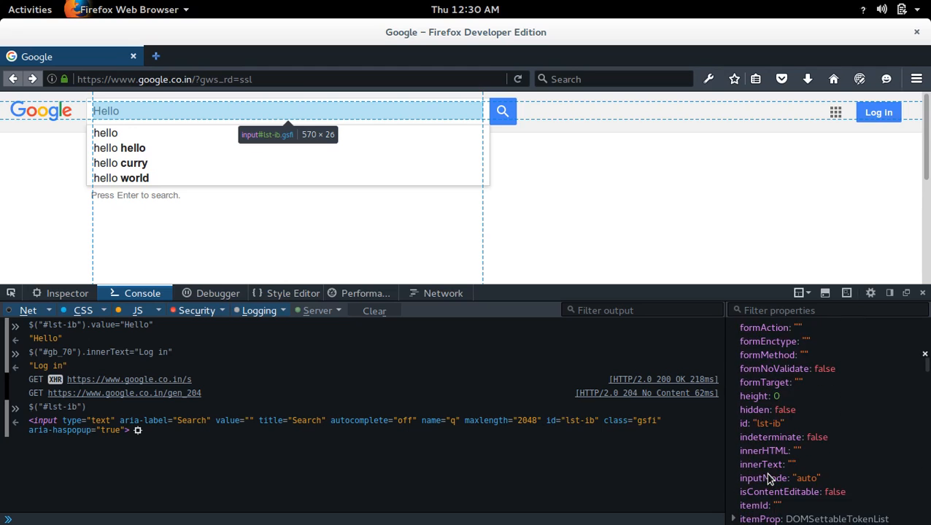
{"action": "scroll", "scroll_direction": "down", "scroll_amount": 3}
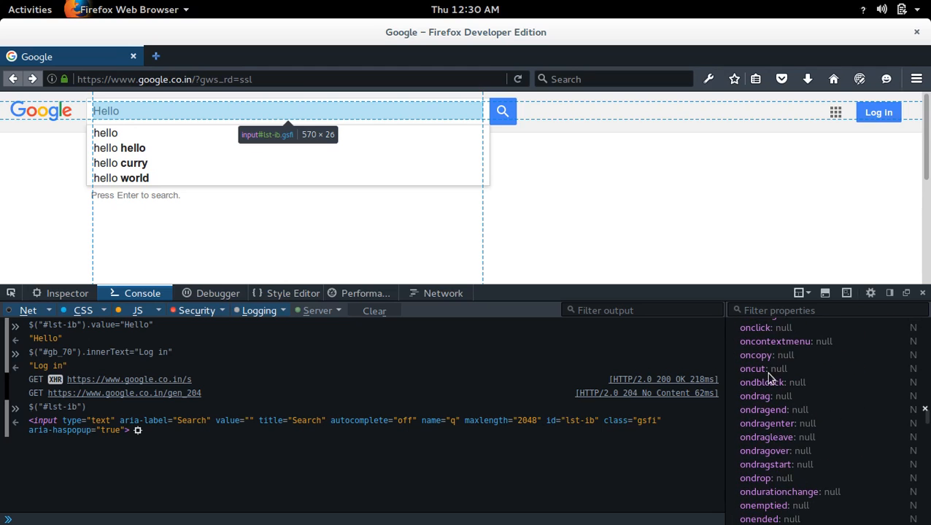
{"action": "scroll", "scroll_direction": "down", "scroll_amount": 3}
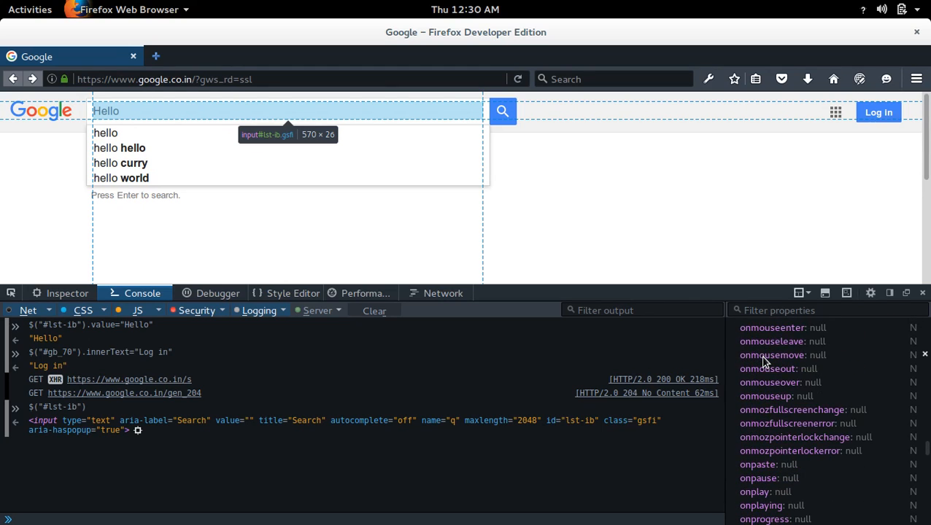
{"action": "scroll", "scroll_direction": "down", "scroll_amount": 3}
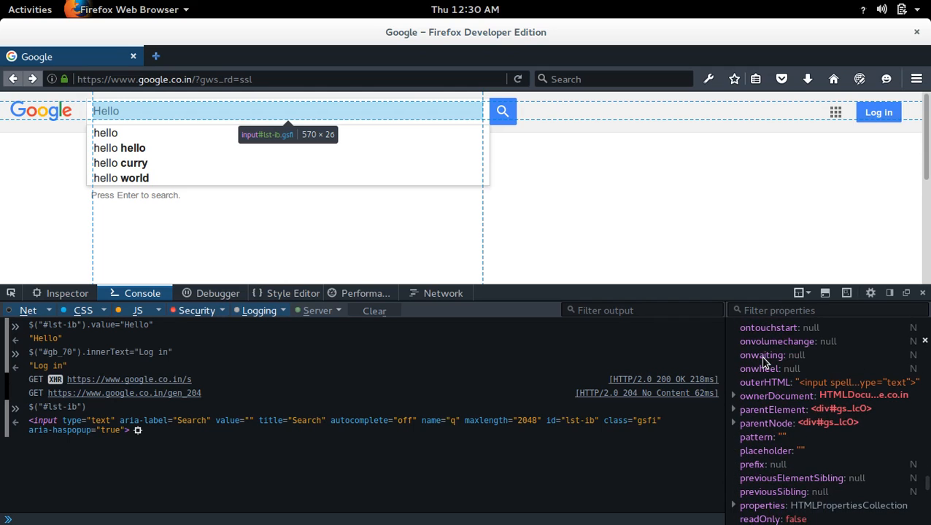
{"action": "scroll", "scroll_direction": "down", "scroll_amount": 3}
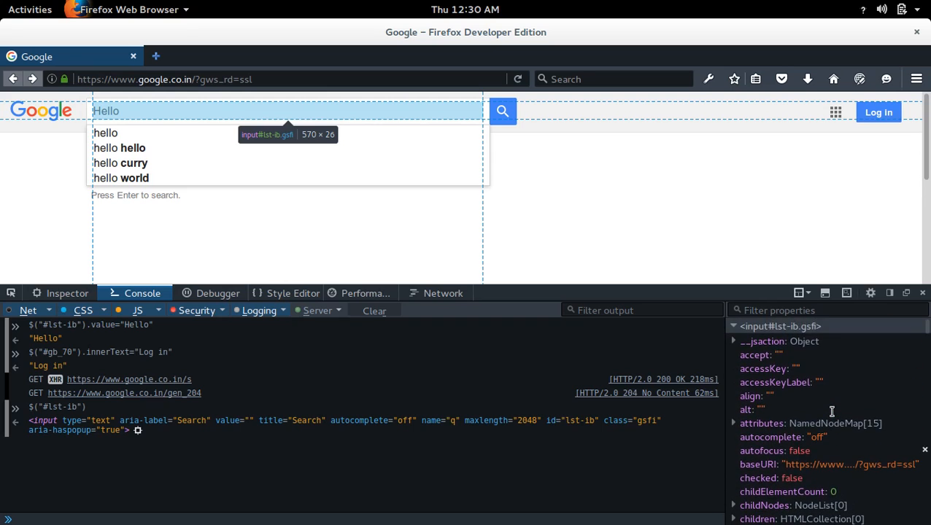
{"action": "scroll", "scroll_direction": "down", "scroll_amount": 3}
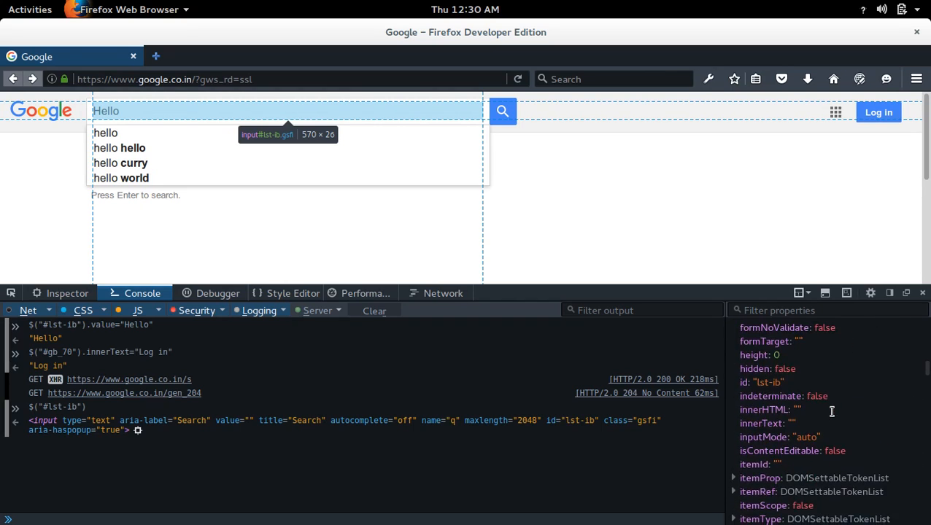
{"action": "scroll", "scroll_direction": "down", "scroll_amount": 3}
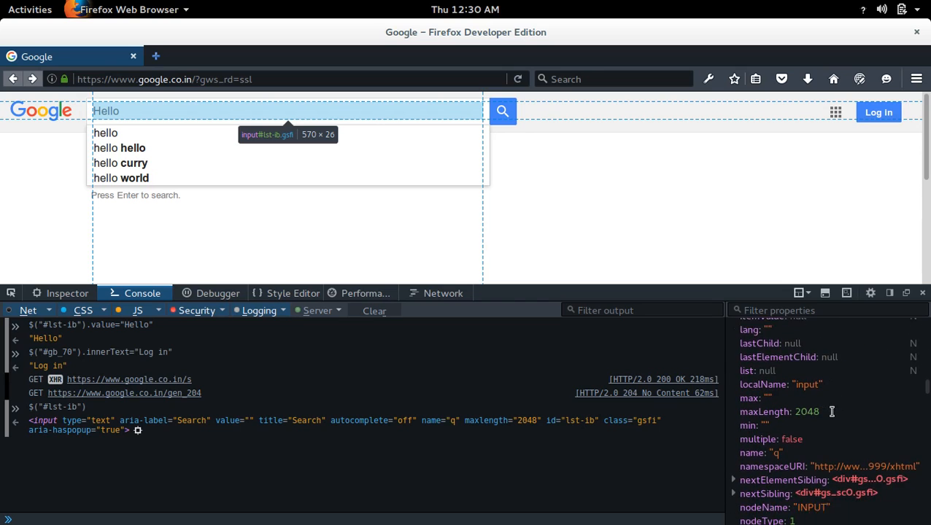
{"action": "scroll", "scroll_direction": "down", "scroll_amount": 3}
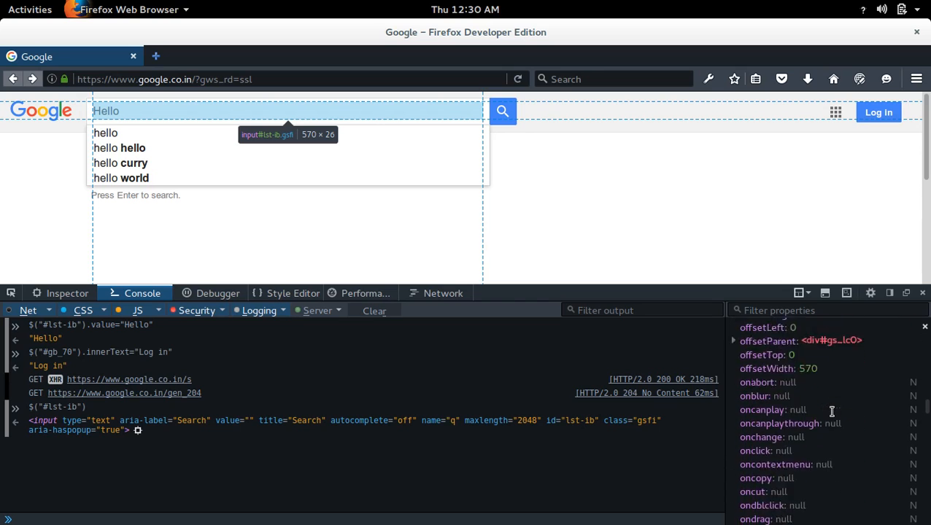
{"action": "scroll", "scroll_direction": "down", "scroll_amount": 3}
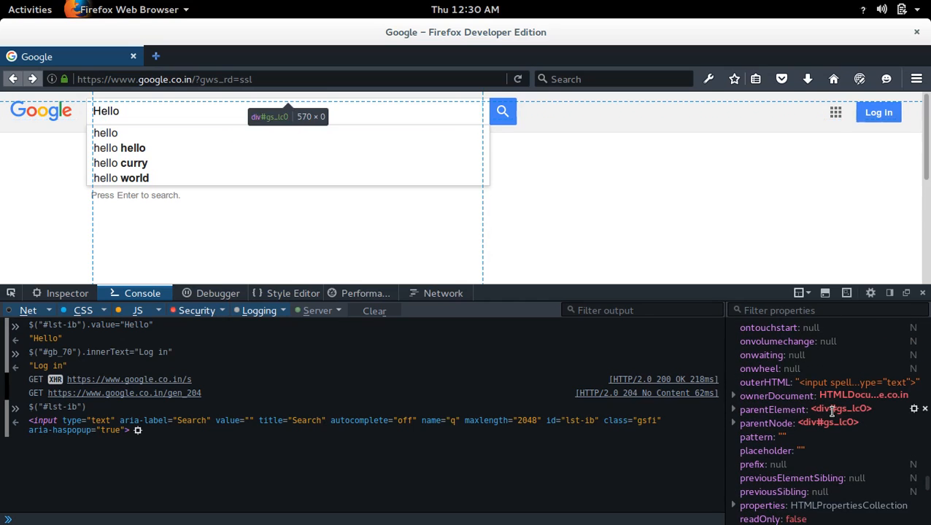
{"action": "scroll", "scroll_direction": "down", "scroll_amount": 3}
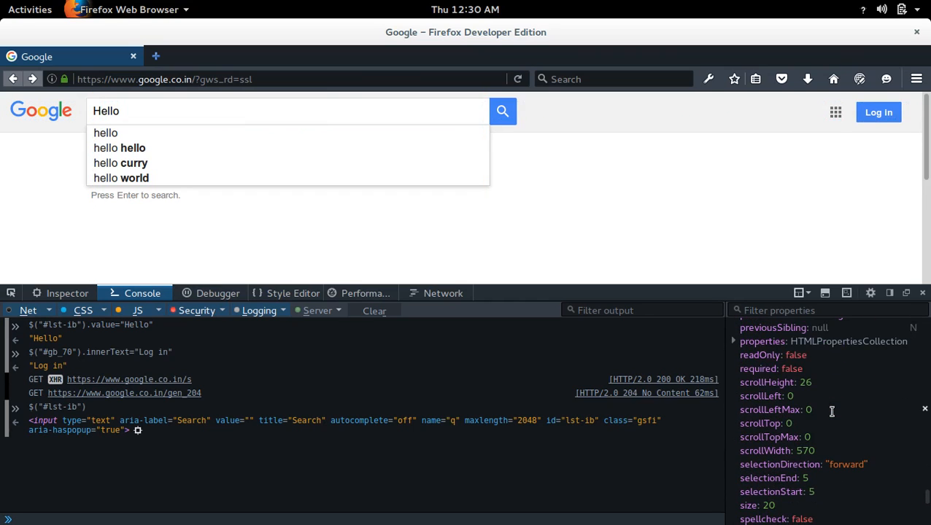
{"action": "scroll", "scroll_direction": "down", "scroll_amount": 3}
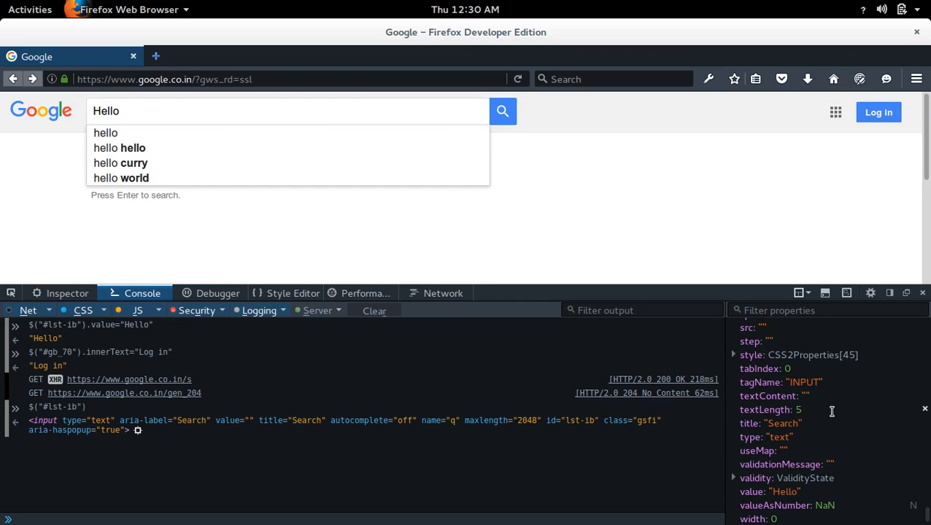
{"action": "scroll", "scroll_direction": "down", "scroll_amount": 3}
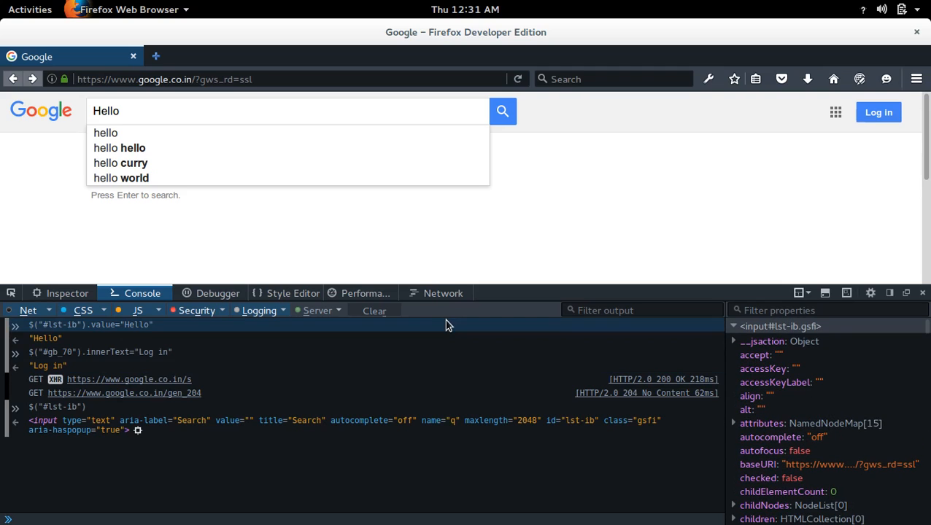
Cycle through Style Editor, Debugger, Inspector and Style Editor, ending on the empty Performance tool
{"action": "left_click", "coordinate": [292, 293]}
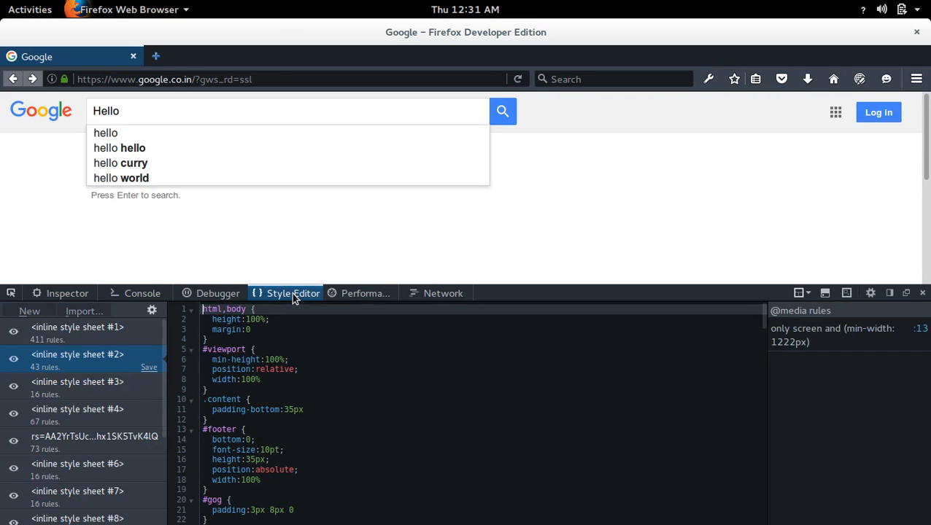
{"action": "left_click", "coordinate": [218, 292]}
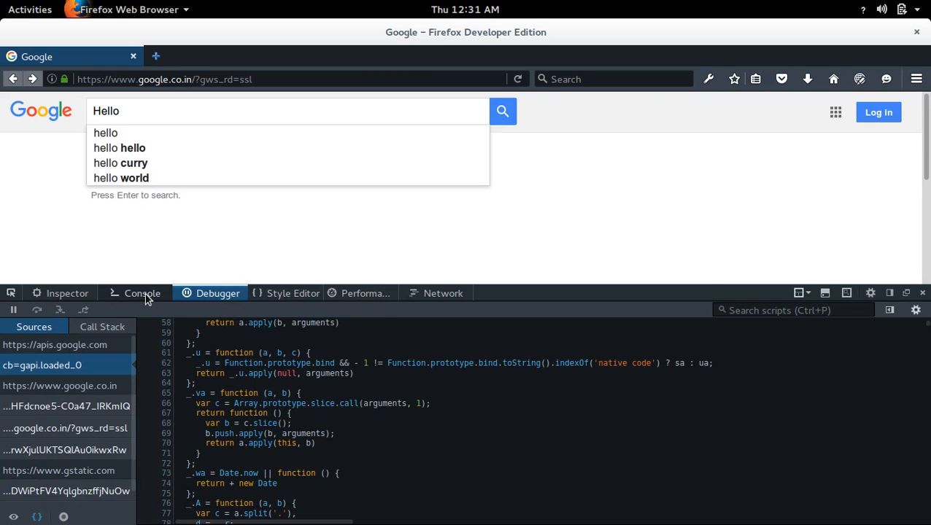
{"action": "left_click", "coordinate": [66, 292]}
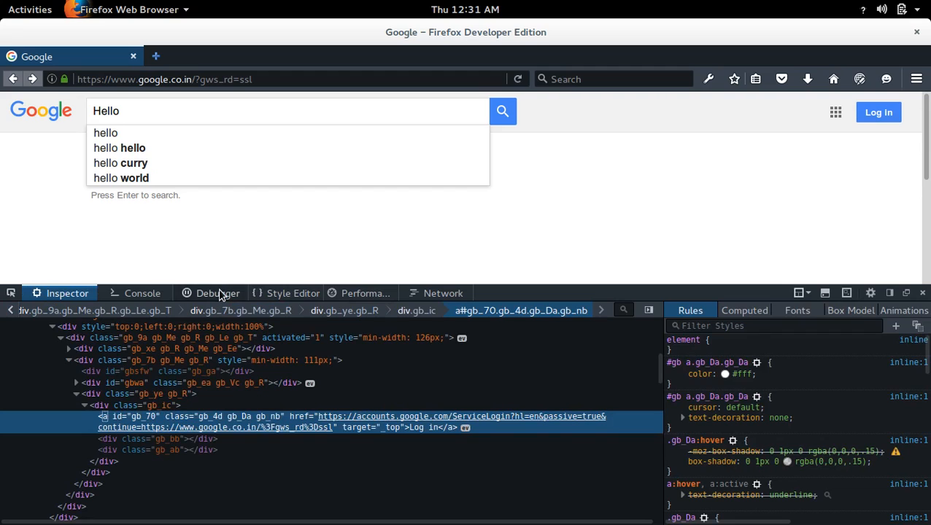
{"action": "left_click", "coordinate": [293, 293]}
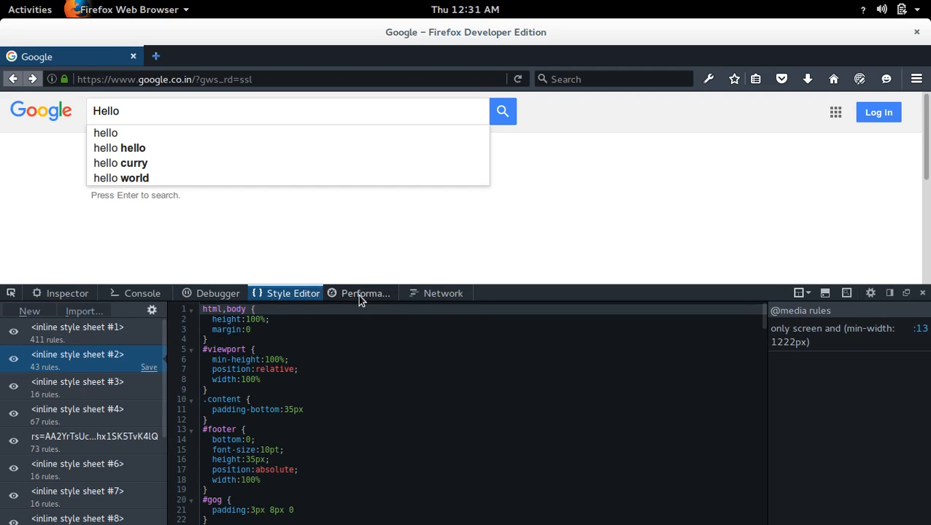
{"action": "left_click", "coordinate": [363, 292]}
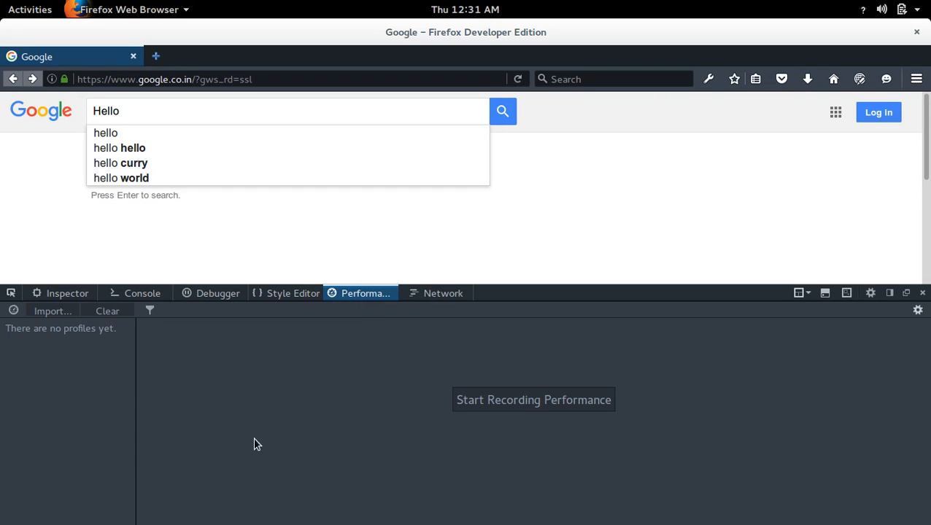
{"action": "mouse_move", "coordinate": [512, 412]}
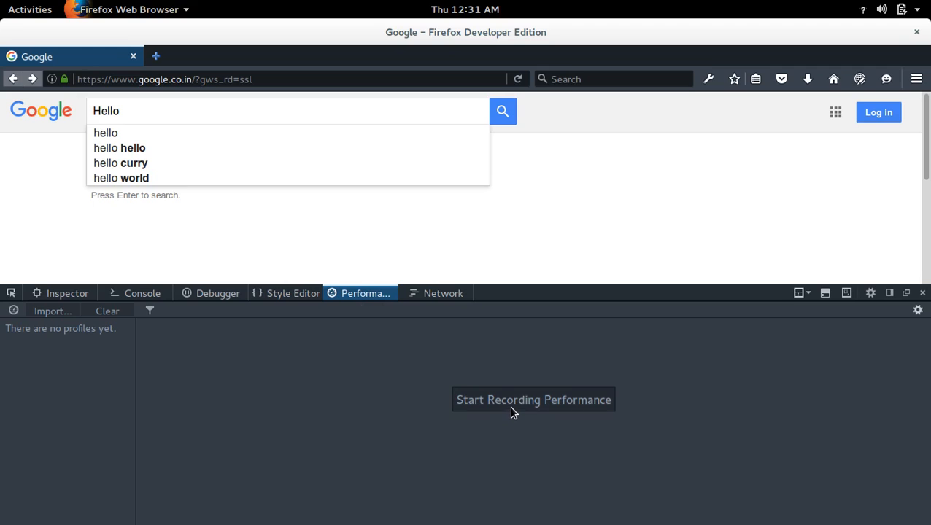
Record and stop a short performance profile of the page, then switch to Network
{"action": "left_click", "coordinate": [534, 400]}
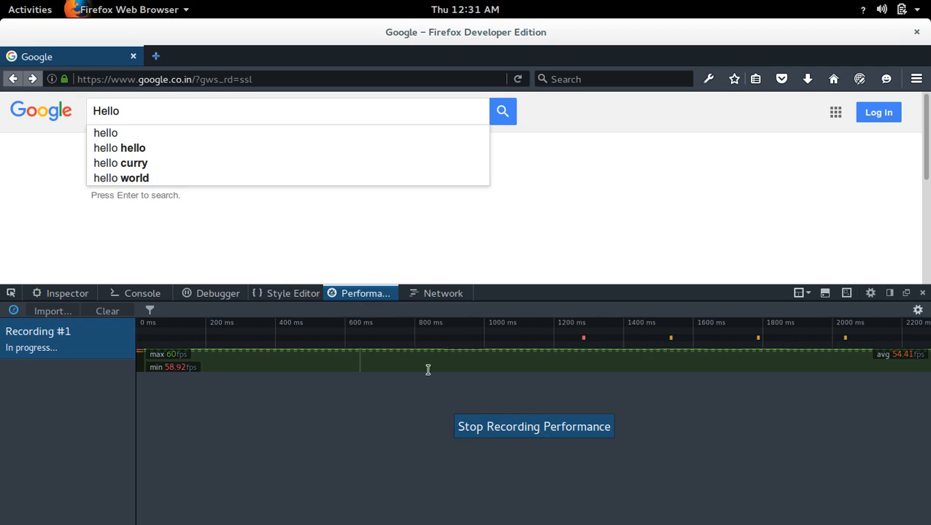
{"action": "left_click", "coordinate": [533, 426]}
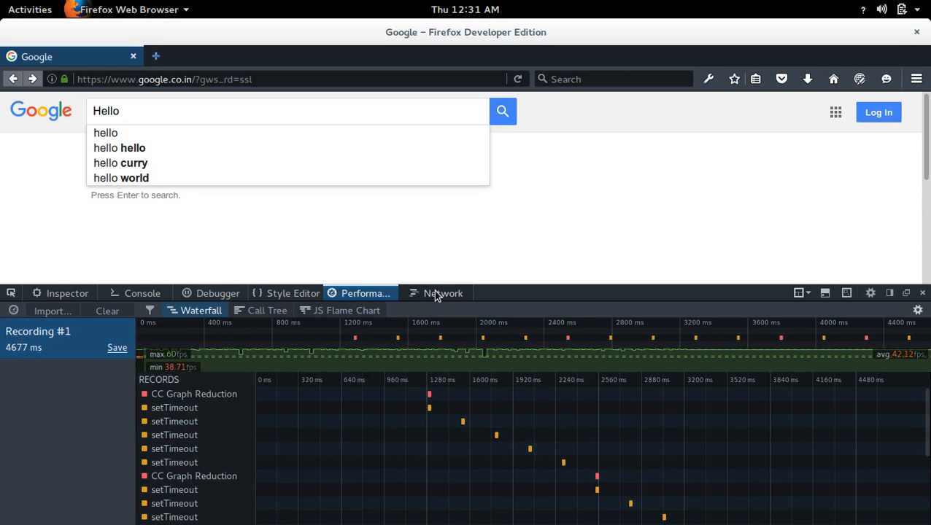
{"action": "left_click", "coordinate": [442, 293]}
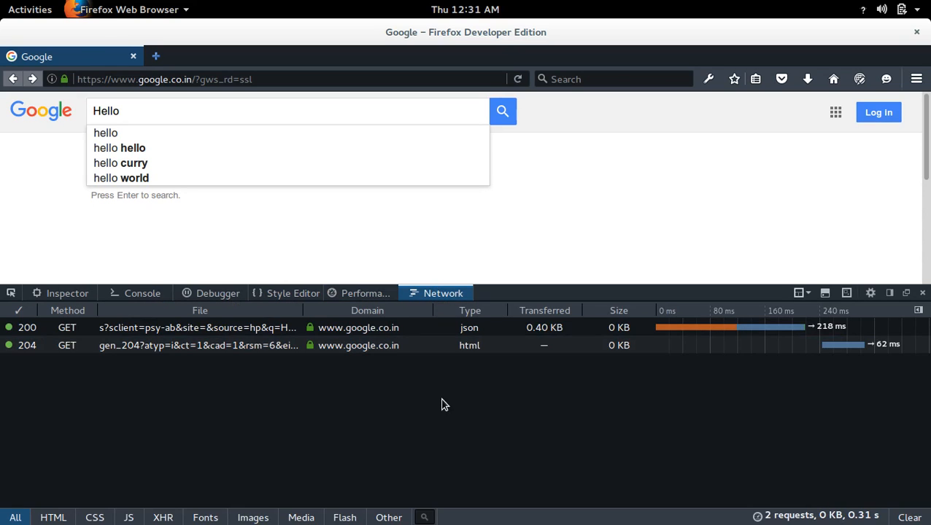
Run the Google search for 'Hello' and select its request in the Network log
{"action": "left_click", "coordinate": [197, 327]}
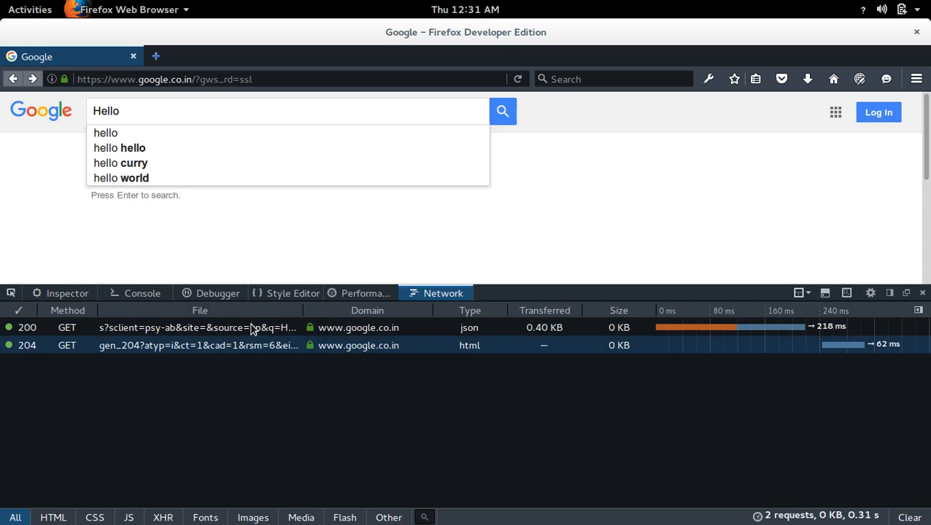
{"action": "left_click", "coordinate": [503, 111]}
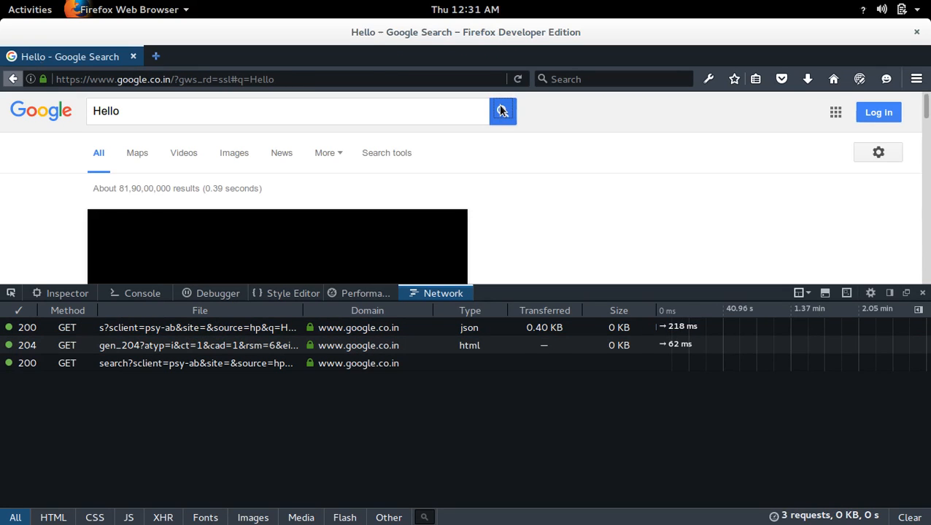
{"action": "left_click", "coordinate": [503, 111]}
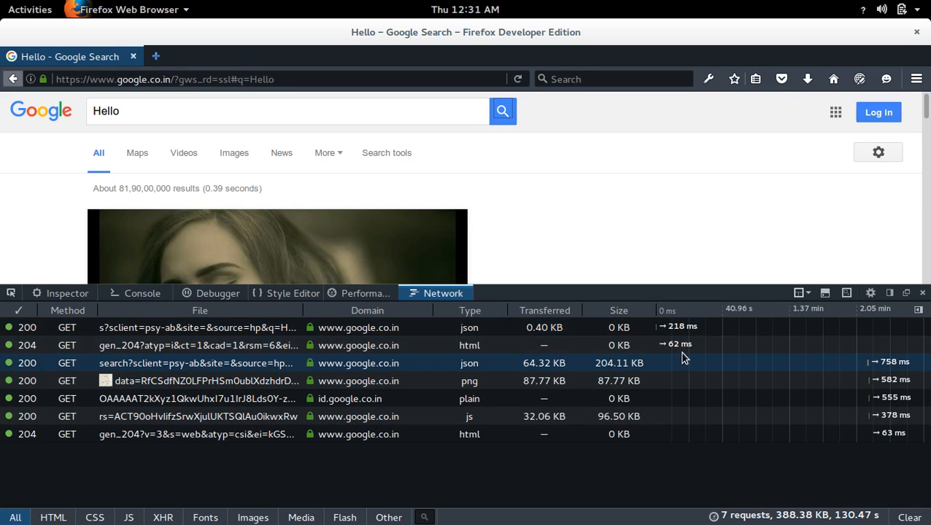
{"action": "mouse_move", "coordinate": [547, 372]}
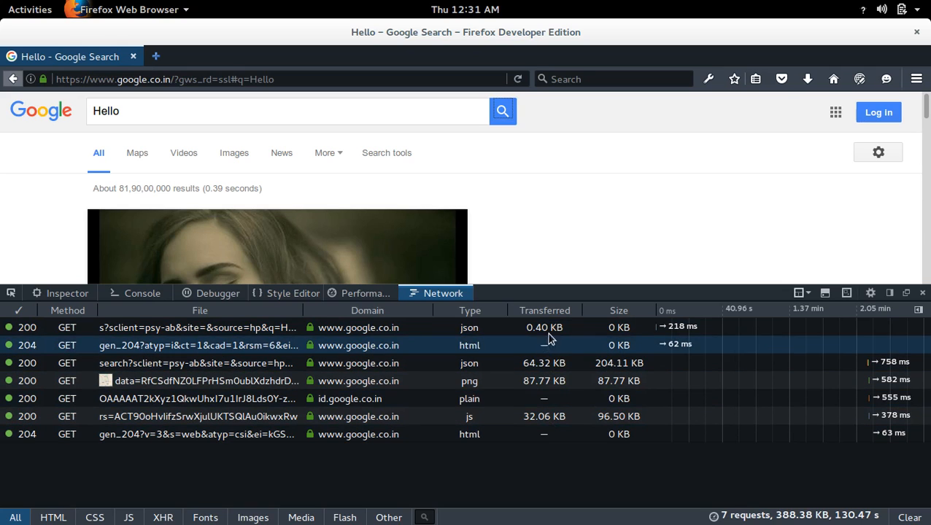
{"action": "mouse_move", "coordinate": [307, 398]}
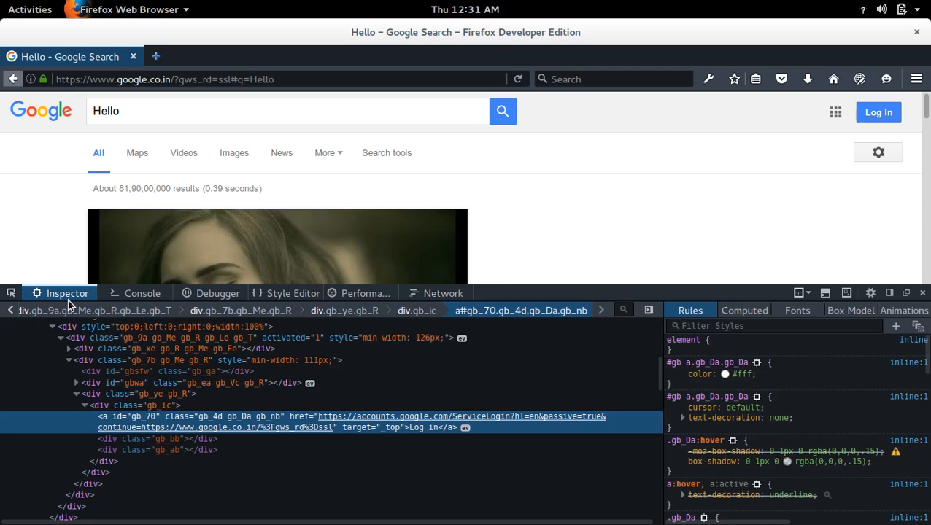
{"action": "mouse_move", "coordinate": [95, 303]}
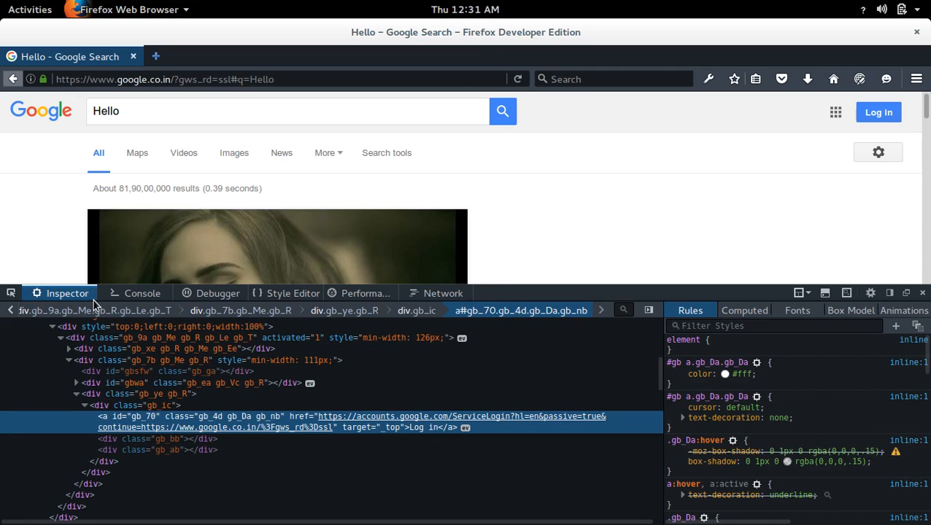
{"action": "mouse_move", "coordinate": [490, 348]}
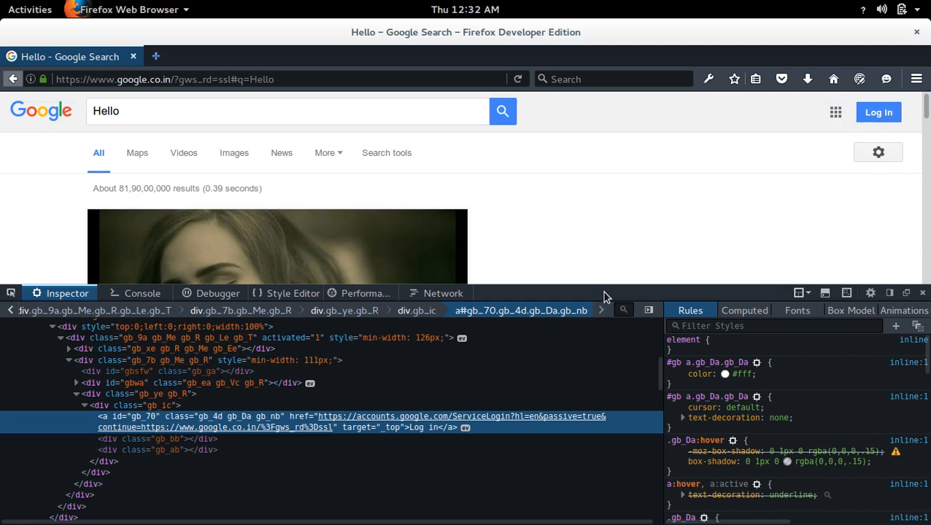
{"action": "mouse_move", "coordinate": [637, 253]}
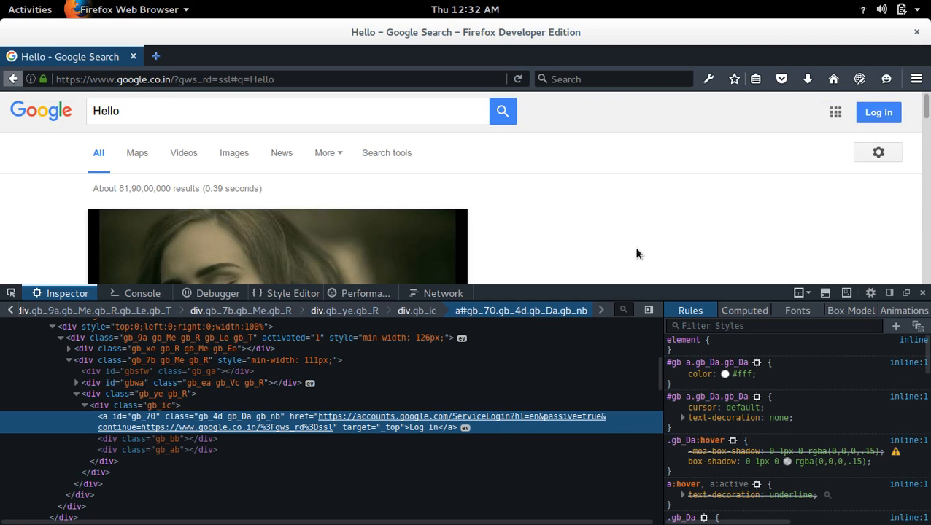
{"action": "mouse_move", "coordinate": [579, 228]}
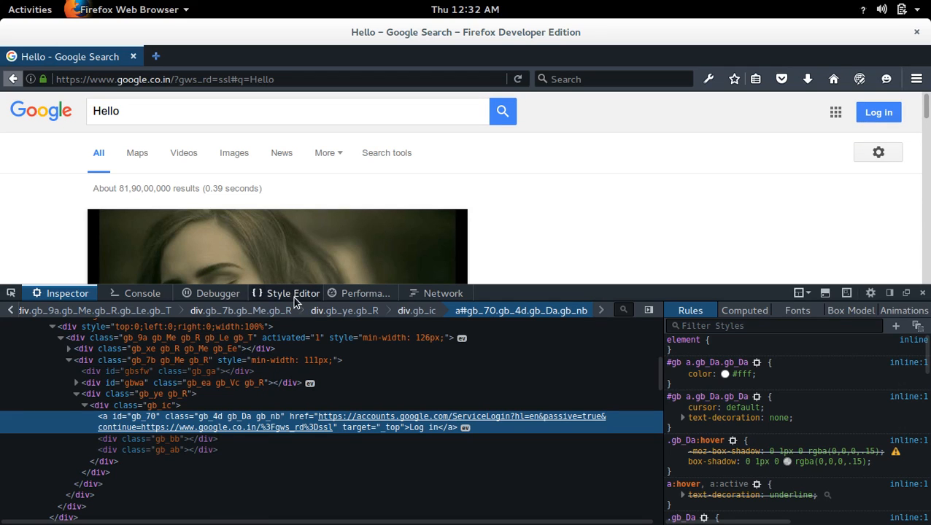
{"action": "left_click", "coordinate": [217, 293]}
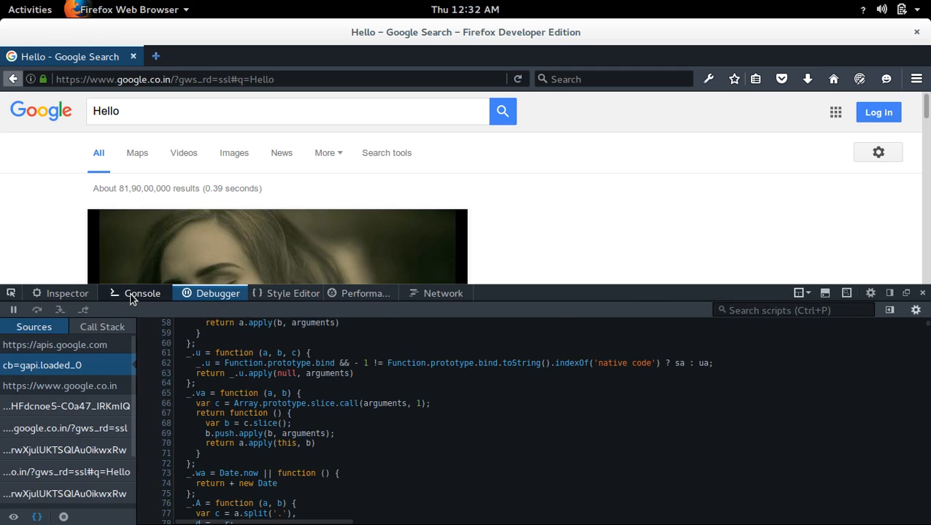
{"action": "left_click", "coordinate": [59, 293]}
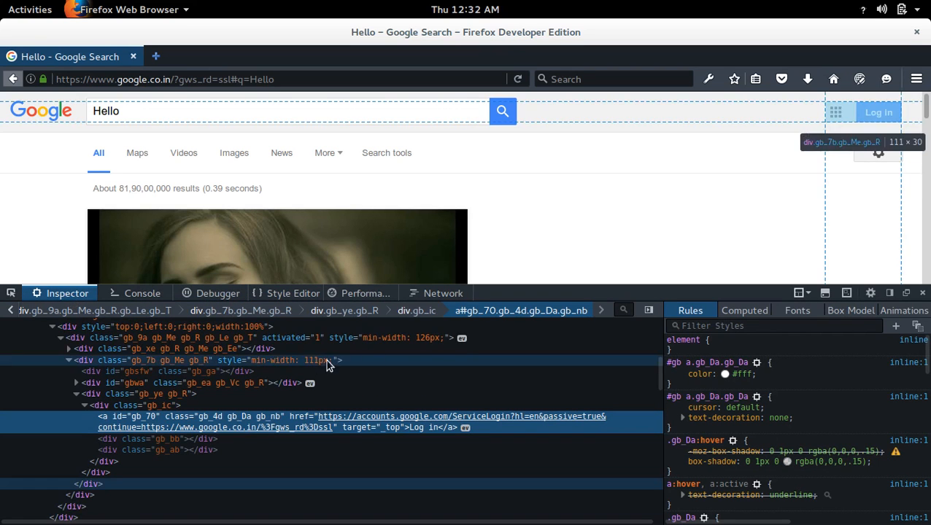
{"action": "mouse_move", "coordinate": [593, 226]}
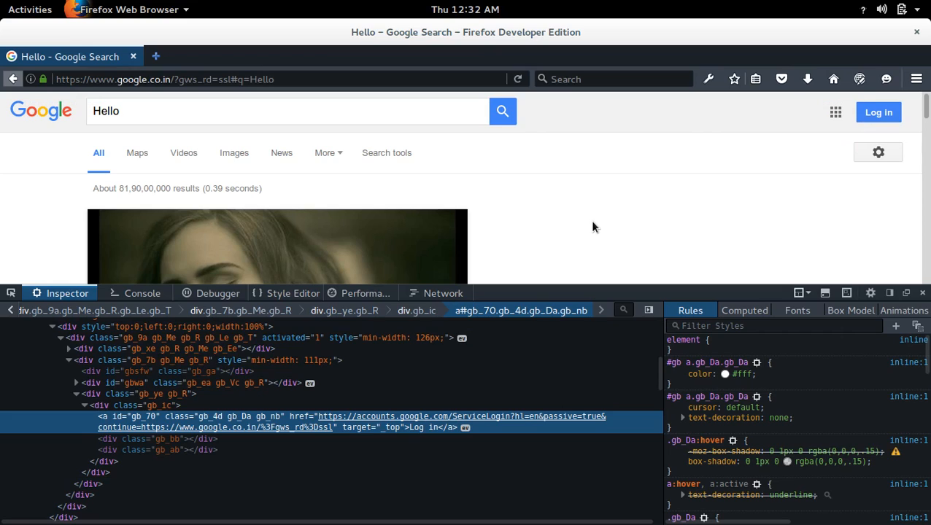